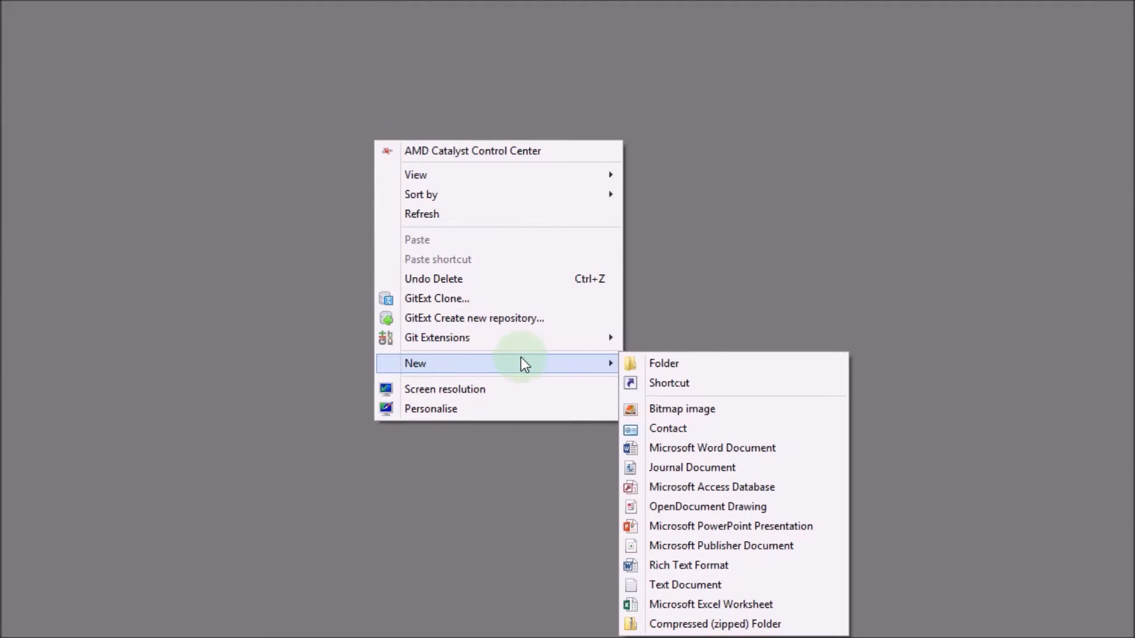
{"action": "mouse_move", "coordinate": [684, 454]}
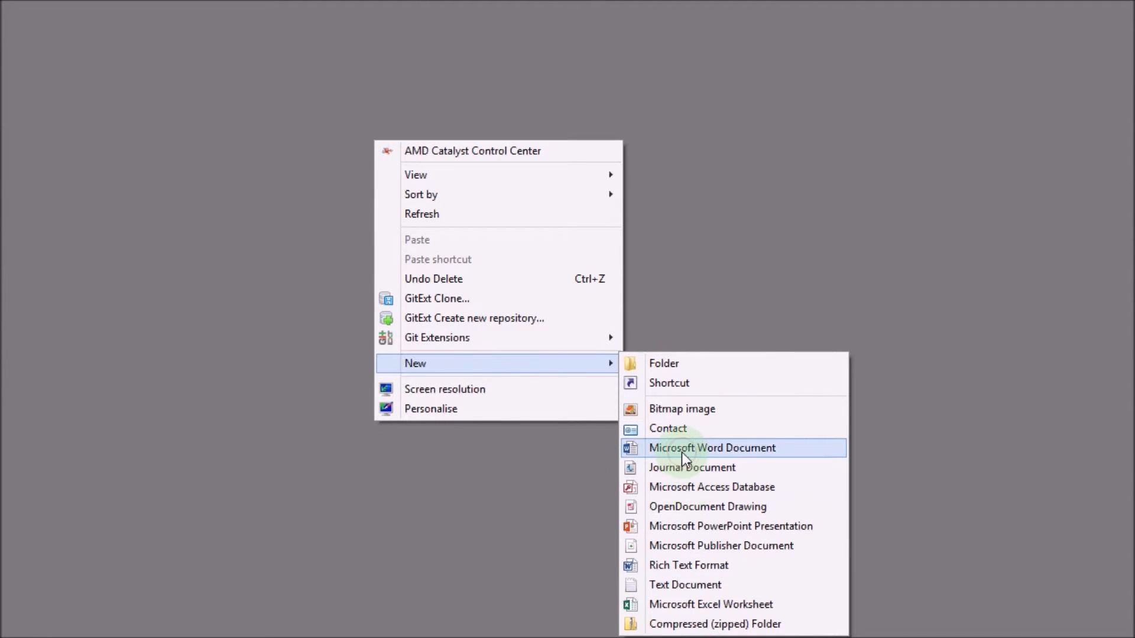
Create a blank Word document named 'XML languages.docx' on the desktop
{"action": "left_click", "coordinate": [711, 448]}
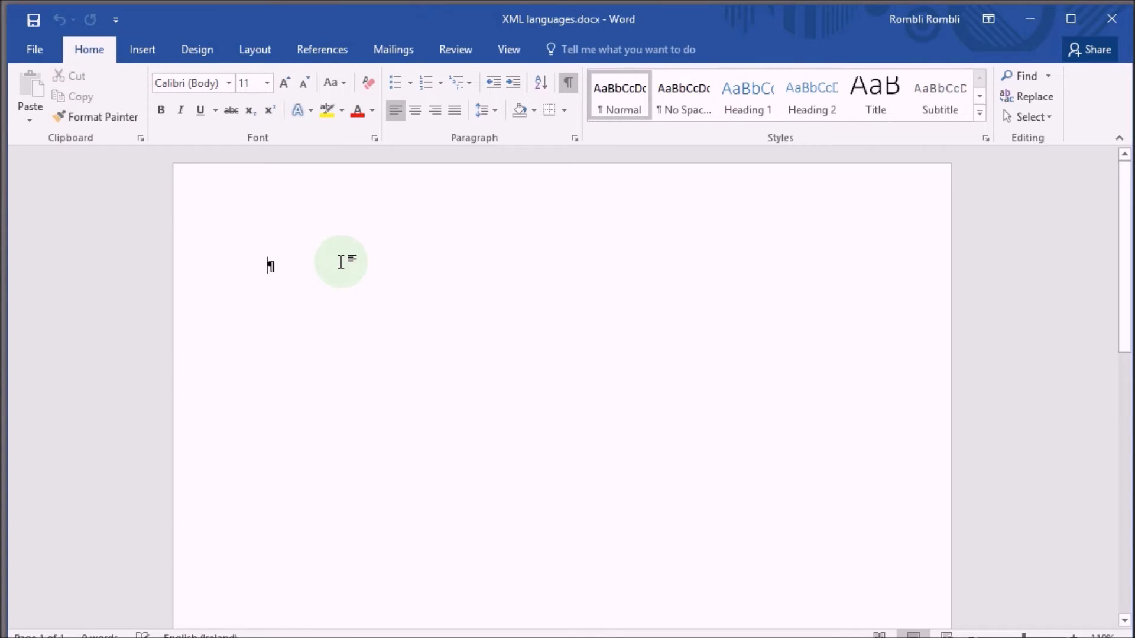
Type 'XML languages' as a Heading 1 and start a new paragraph
{"action": "type", "text": "XML"}
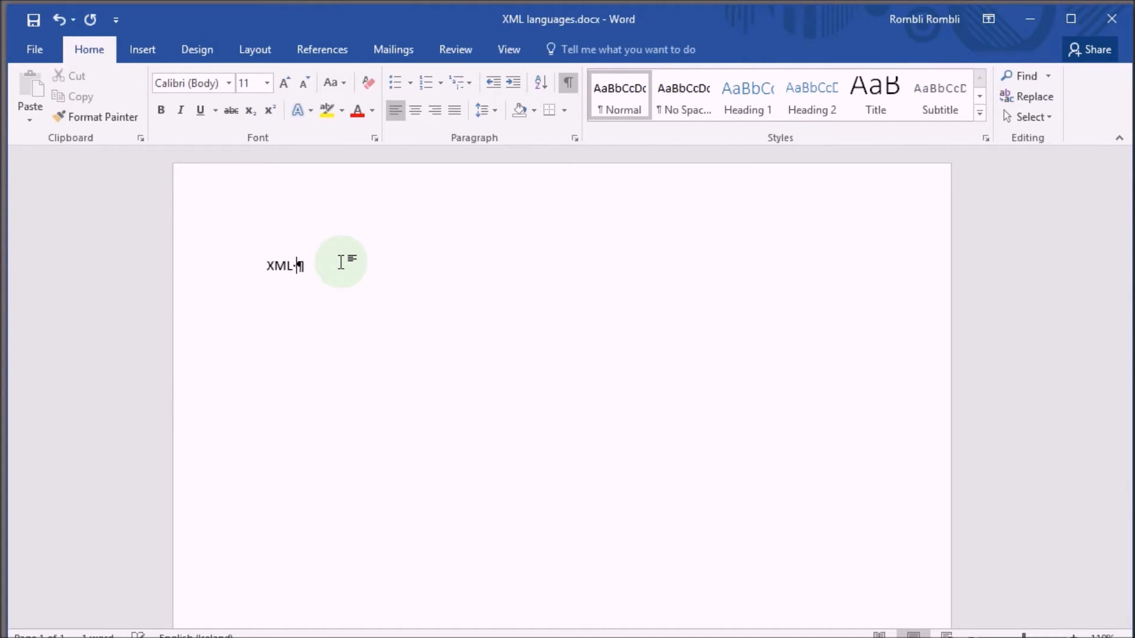
{"action": "type", "text": "languages"}
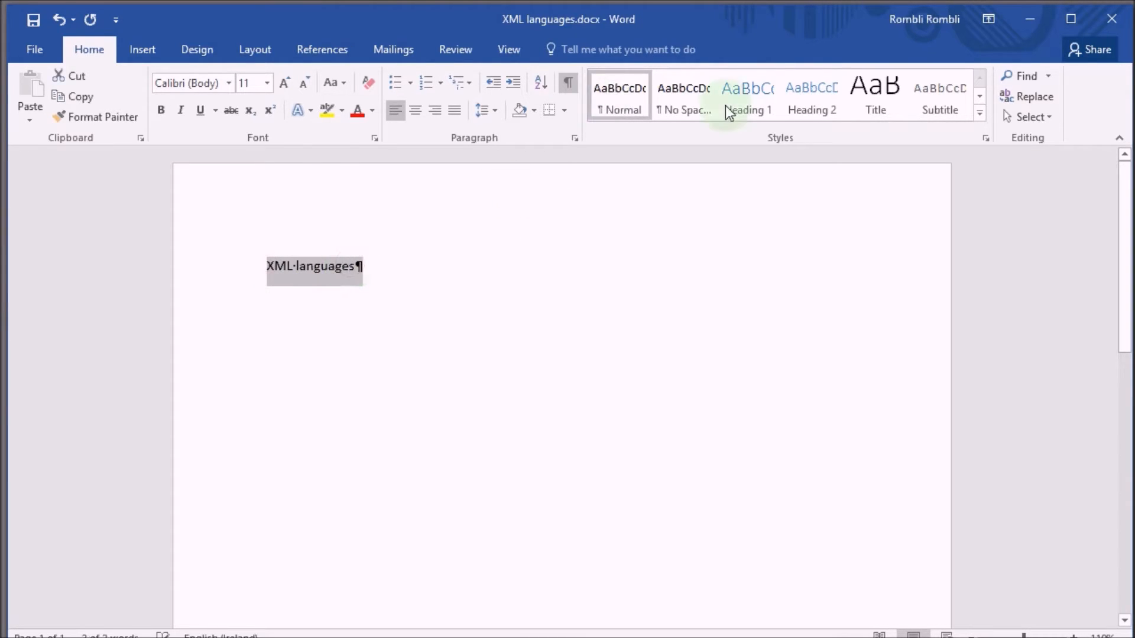
{"action": "left_click", "coordinate": [747, 95]}
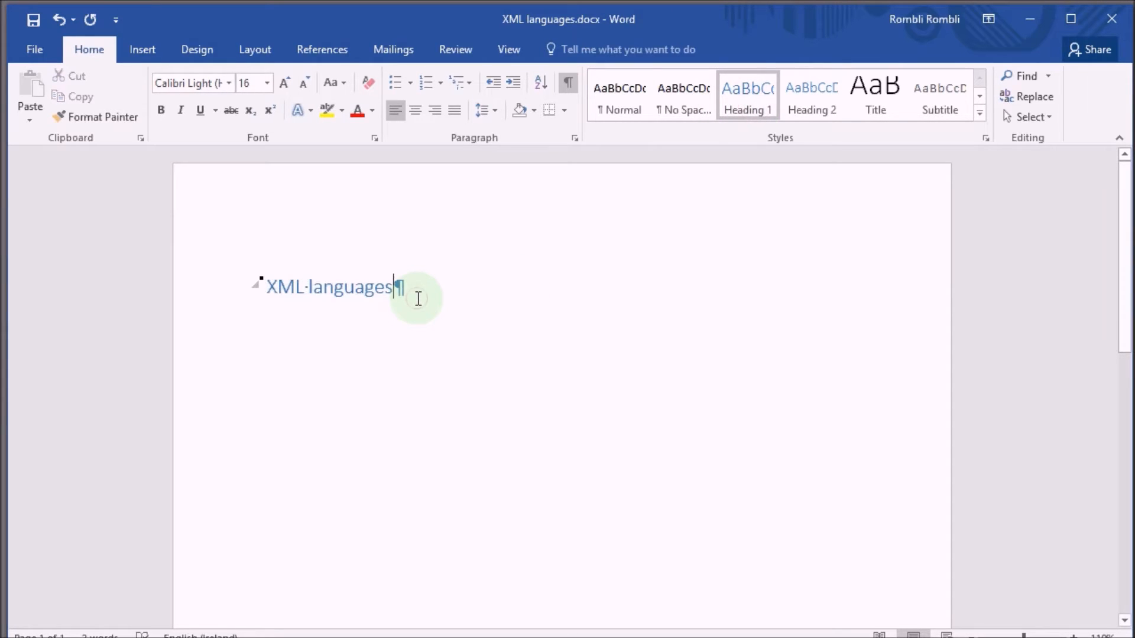
{"action": "key", "text": "enter"}
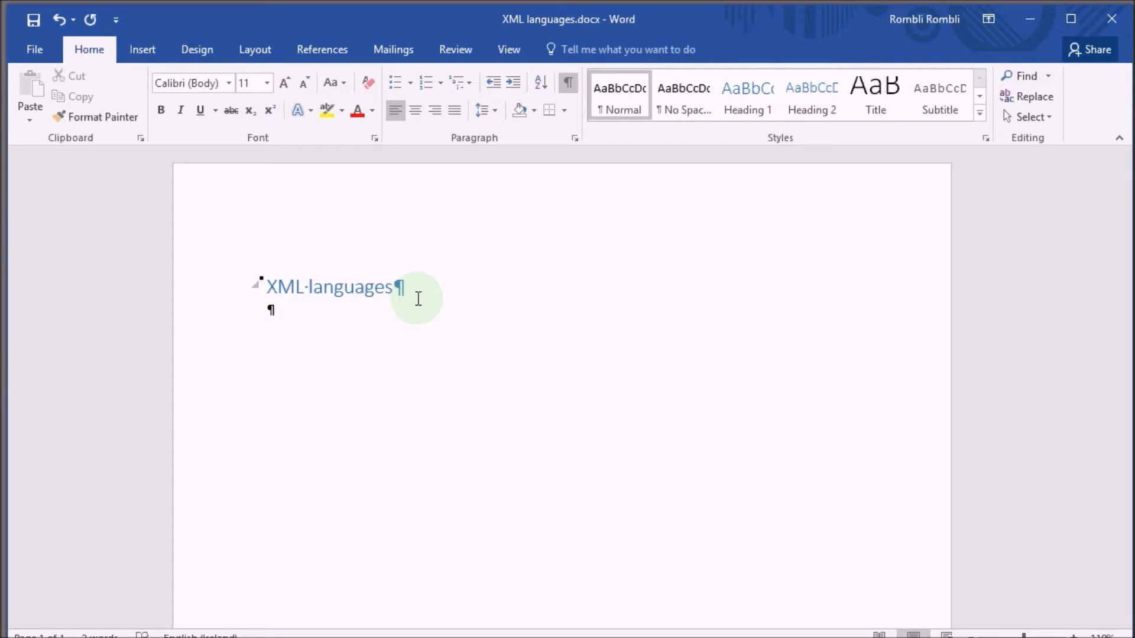
Add TEI, XHTML, SVG and RDF as a numbered list
{"action": "type", "text": "TEI"}
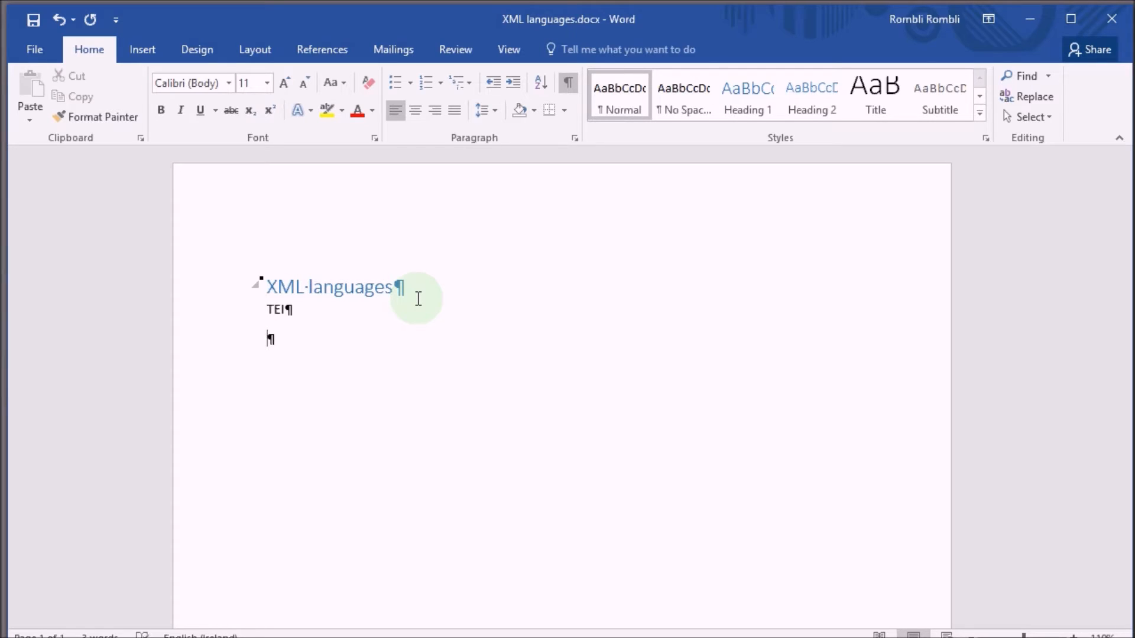
{"action": "type", "text": "XHTML"}
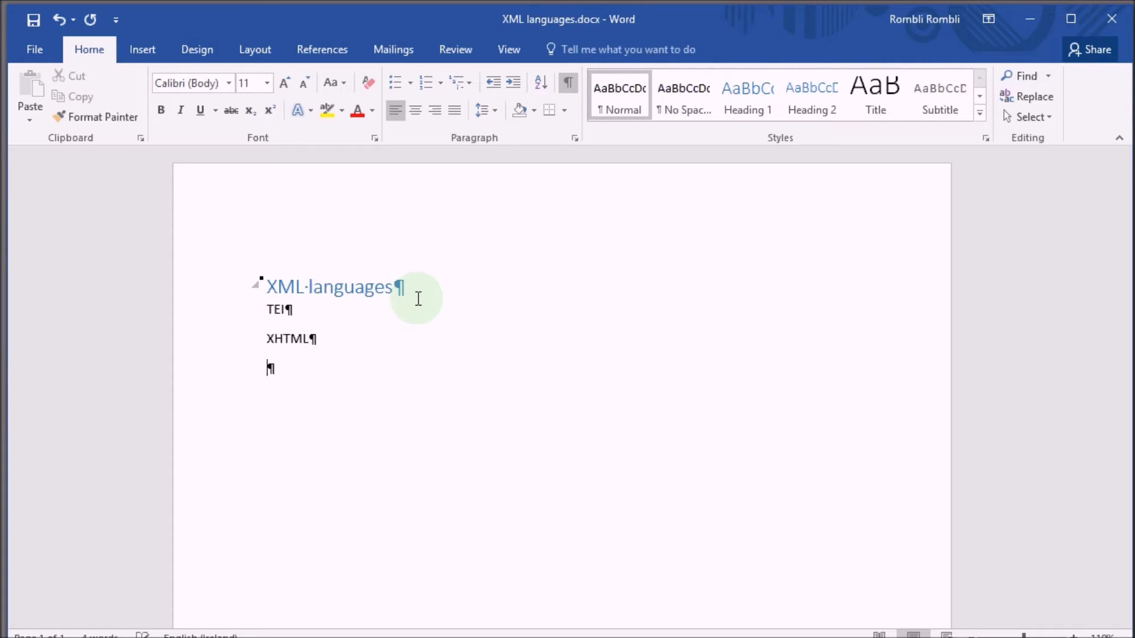
{"action": "type", "text": "SVG"}
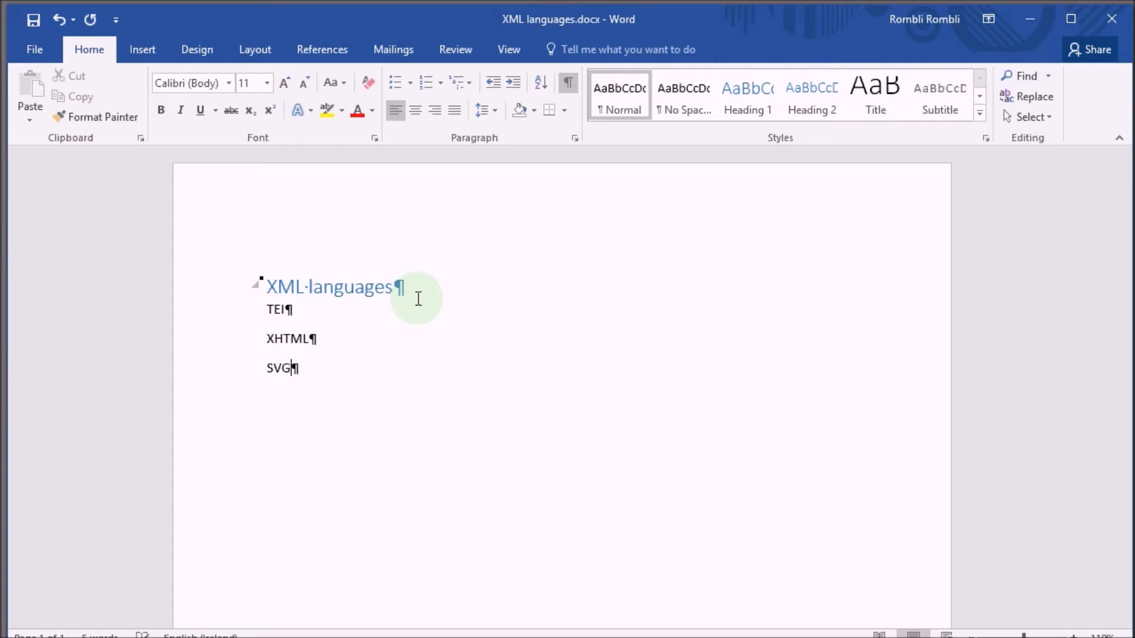
{"action": "key", "text": "enter"}
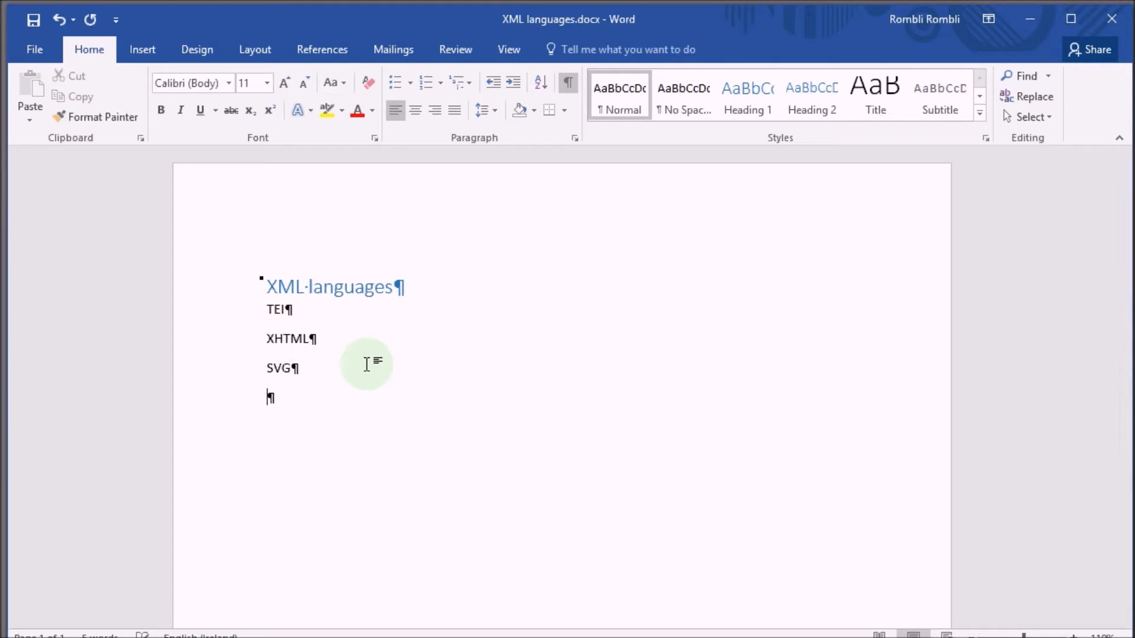
{"action": "type", "text": "RDF"}
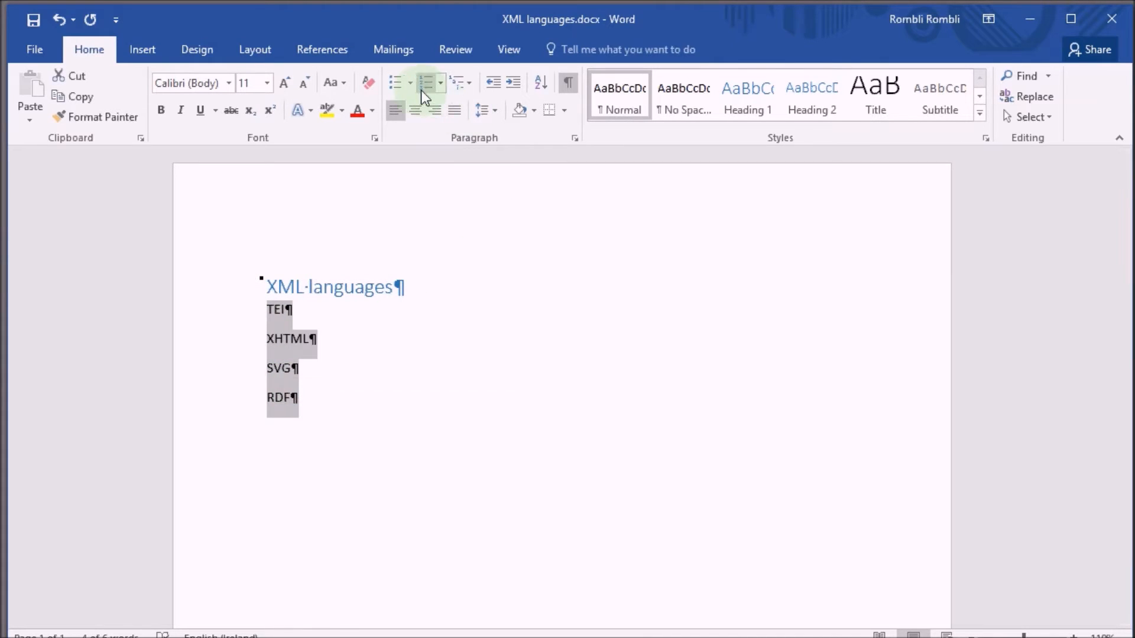
{"action": "left_click", "coordinate": [426, 82]}
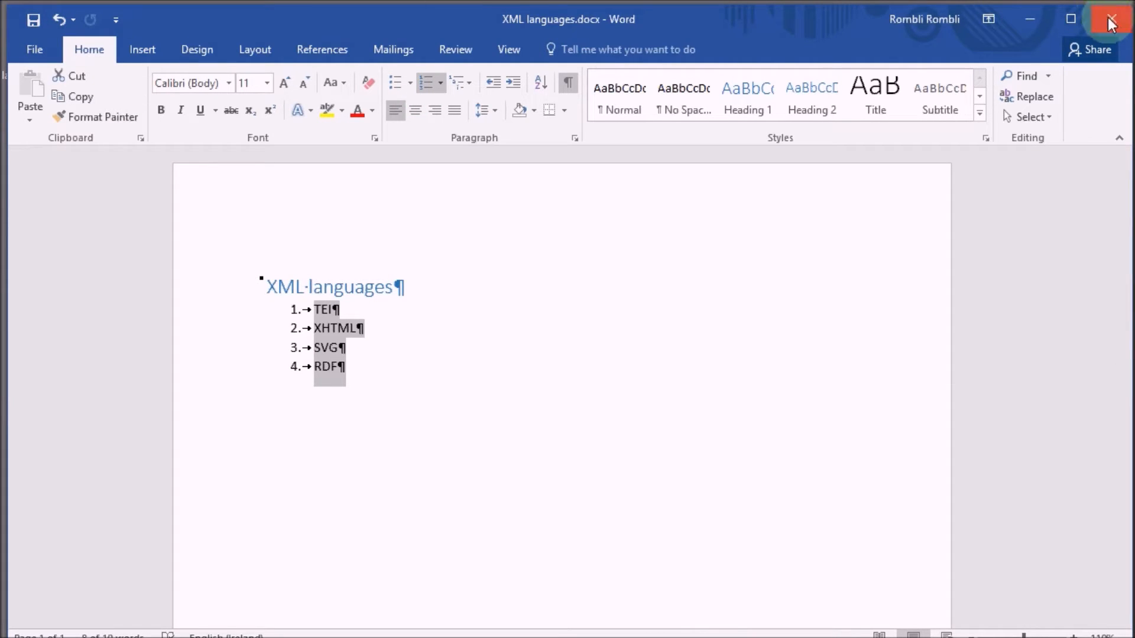
Rename the Word file to .zip and extract it into the 'XML languages' folder
{"action": "right_click", "coordinate": [231, 145]}
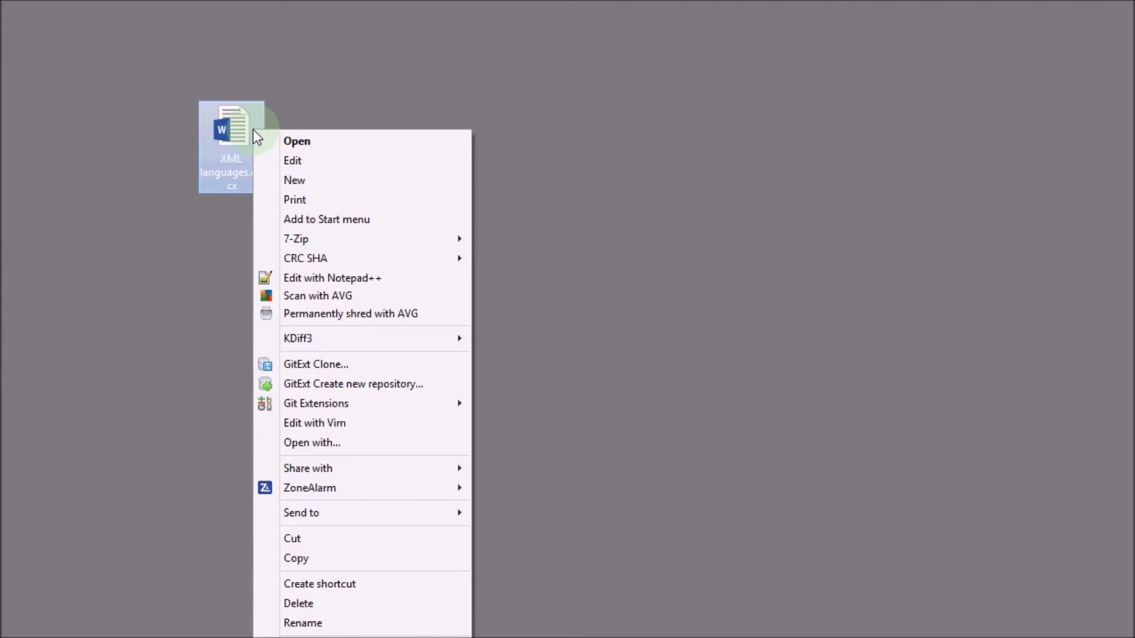
{"action": "mouse_move", "coordinate": [329, 338]}
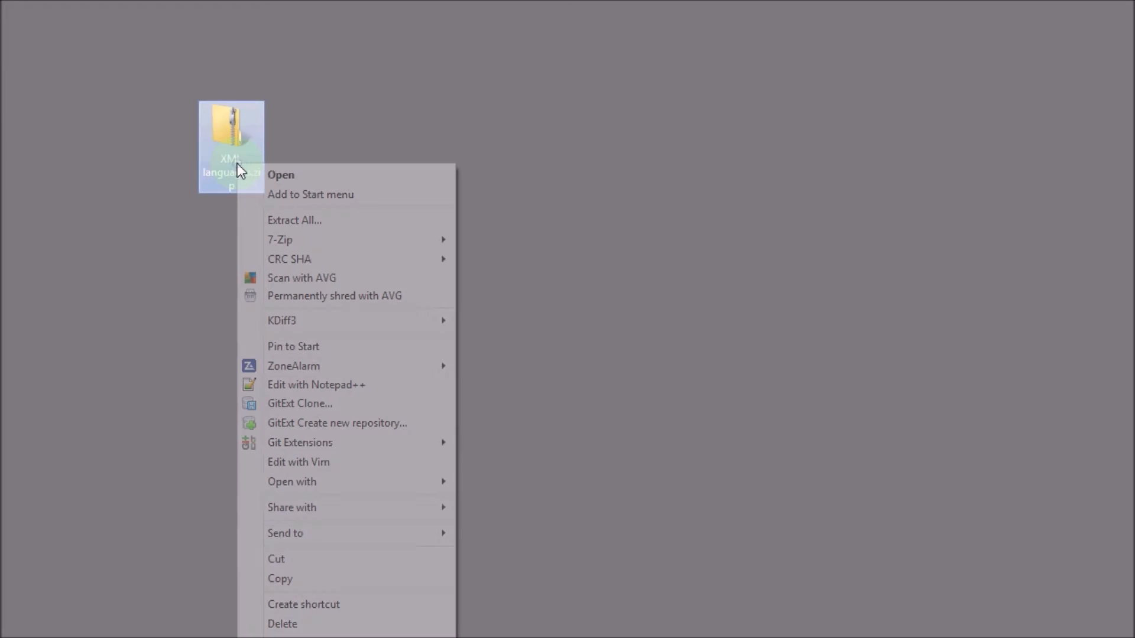
{"action": "left_click", "coordinate": [294, 220]}
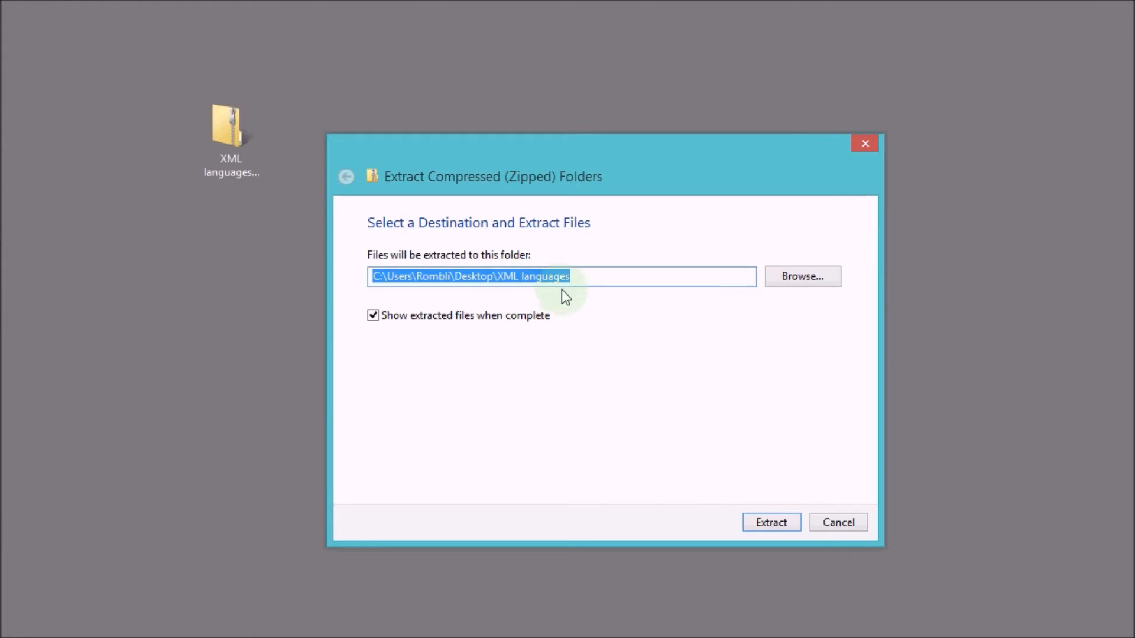
{"action": "left_click", "coordinate": [771, 522]}
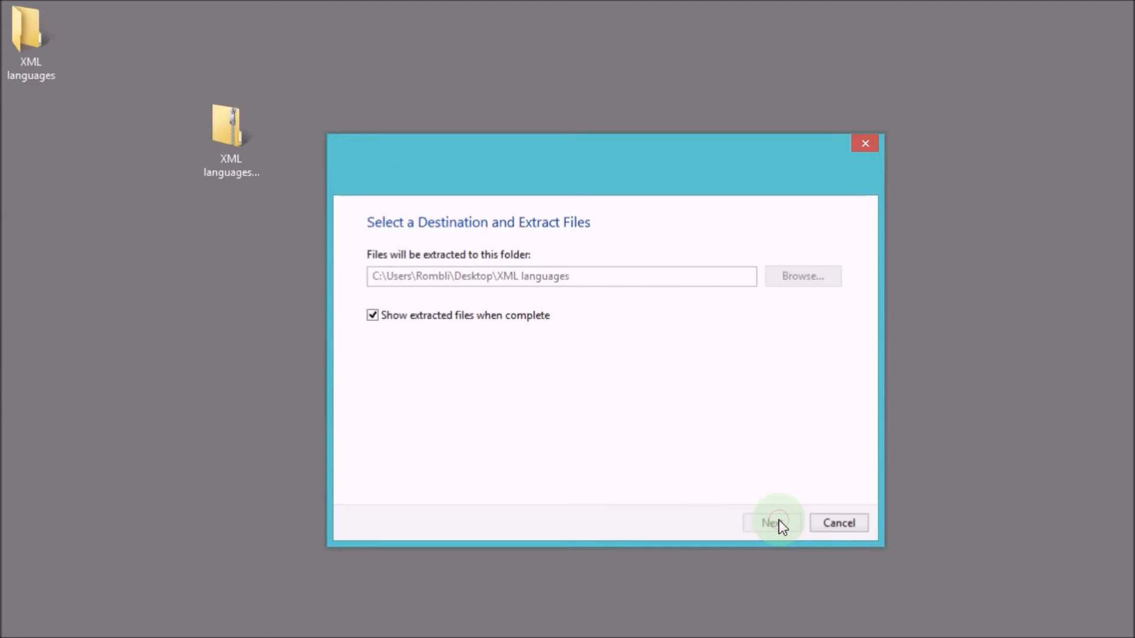
{"action": "left_click", "coordinate": [773, 522]}
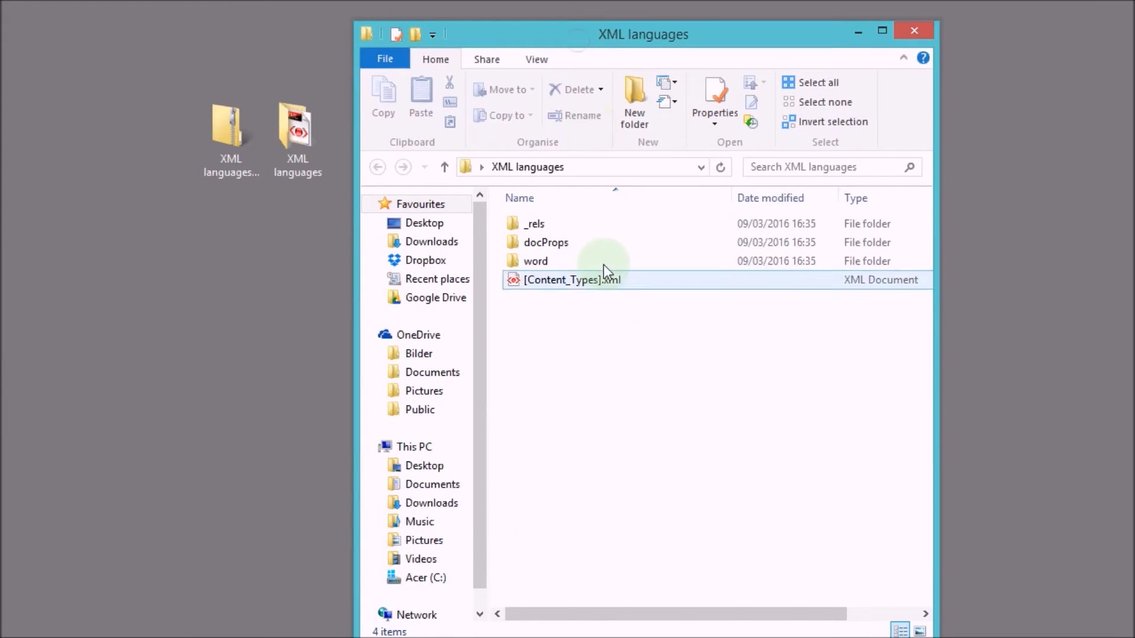
Browse the extracted docProps folder, then open the word folder
{"action": "left_click", "coordinate": [545, 243]}
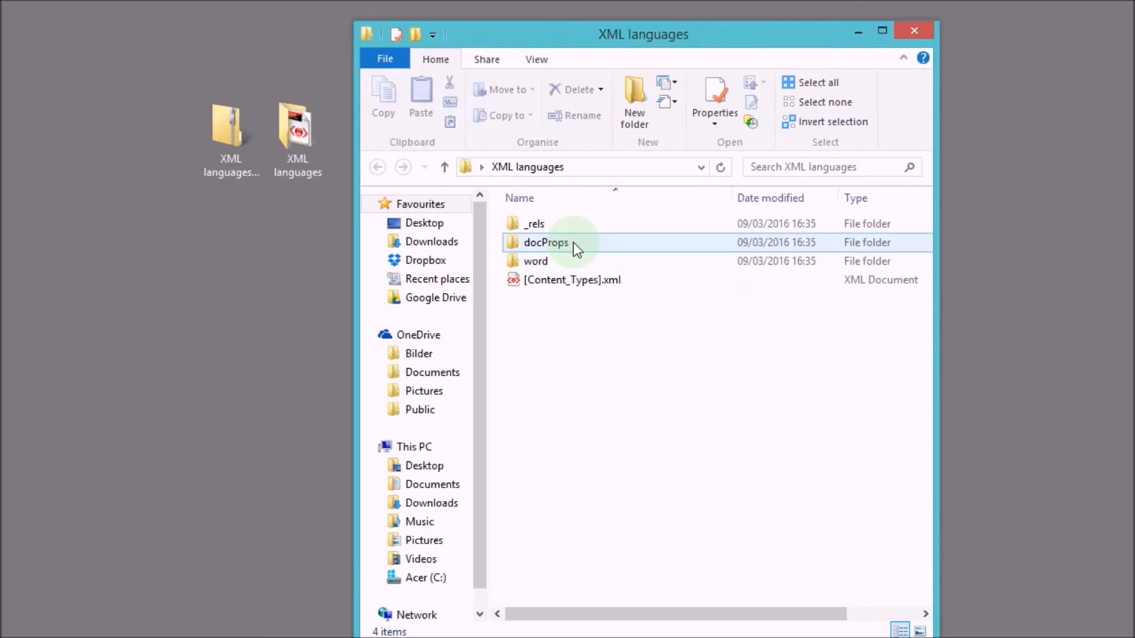
{"action": "left_click", "coordinate": [535, 261]}
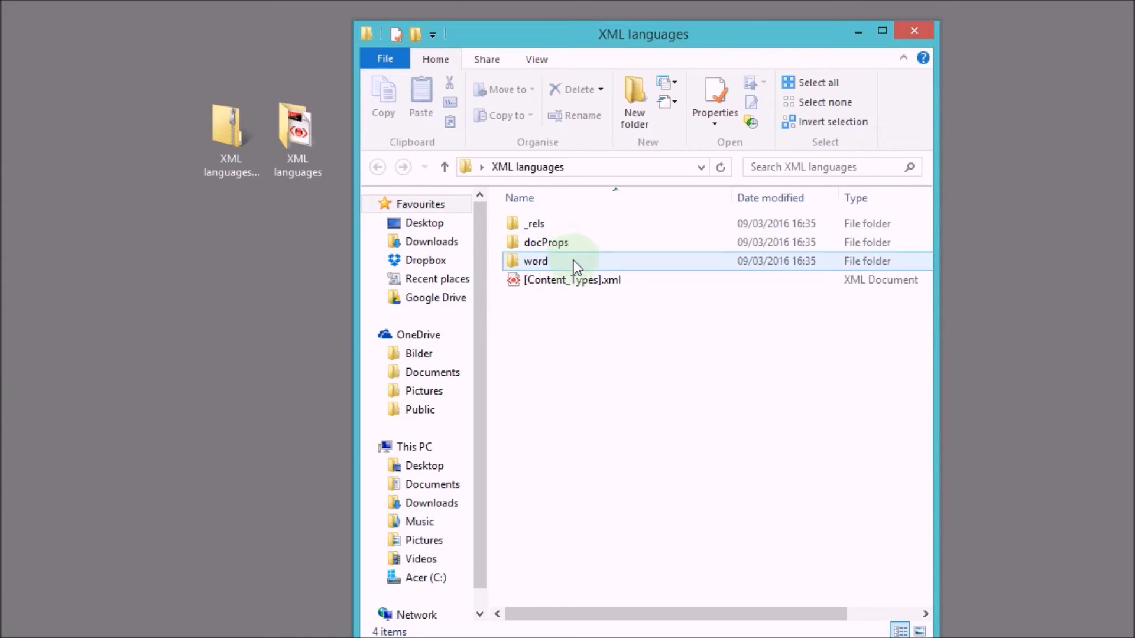
{"action": "double_click", "coordinate": [545, 242]}
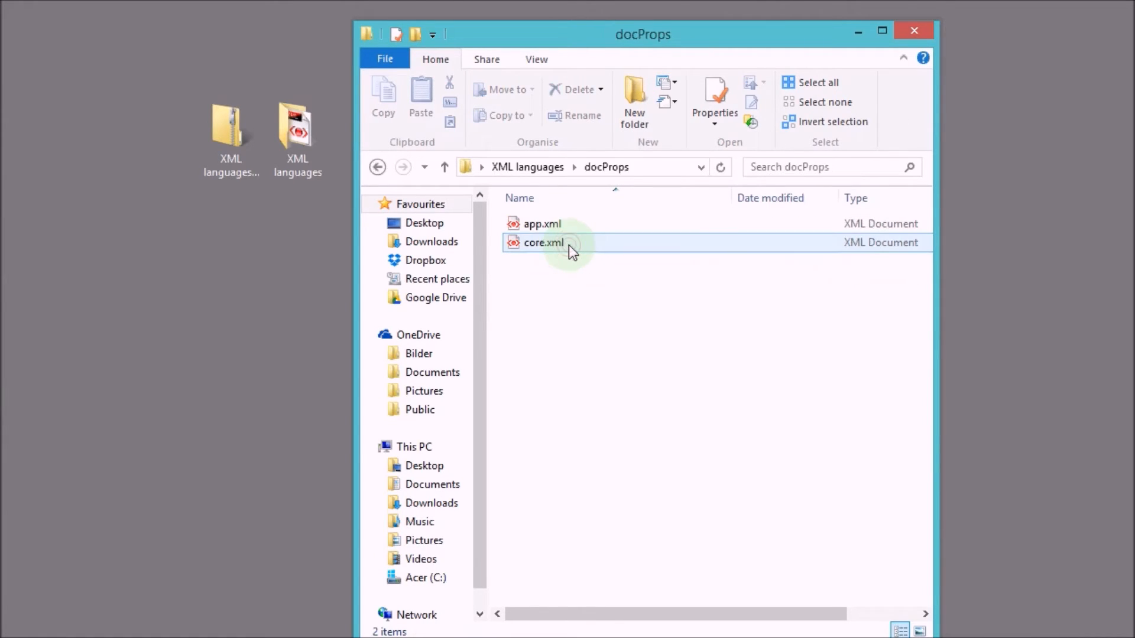
{"action": "left_click", "coordinate": [444, 167]}
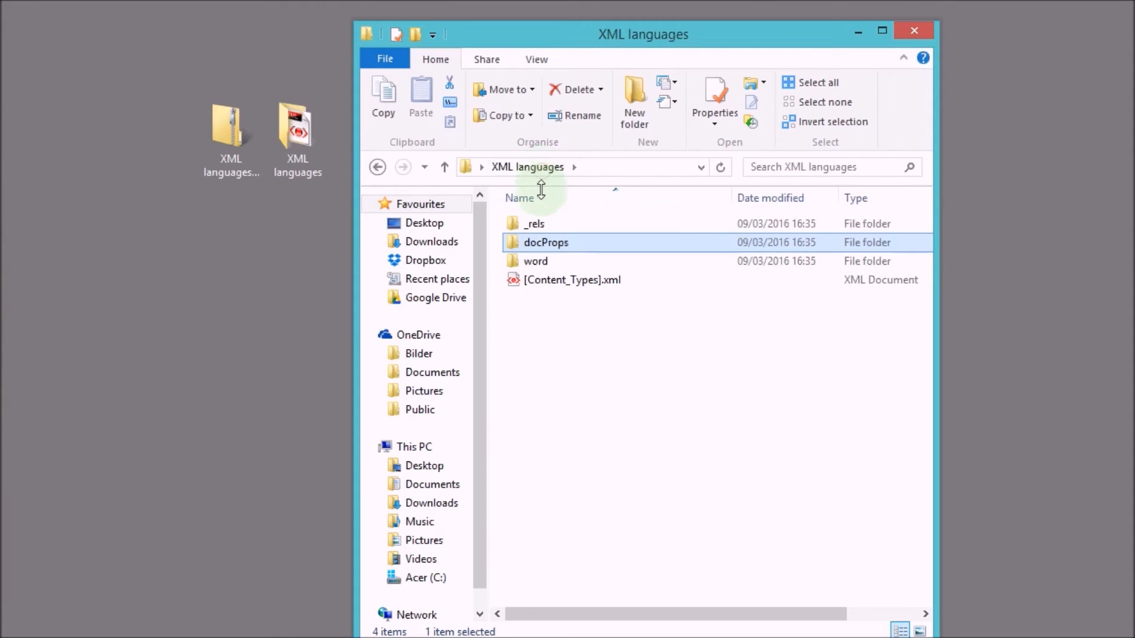
{"action": "double_click", "coordinate": [536, 261]}
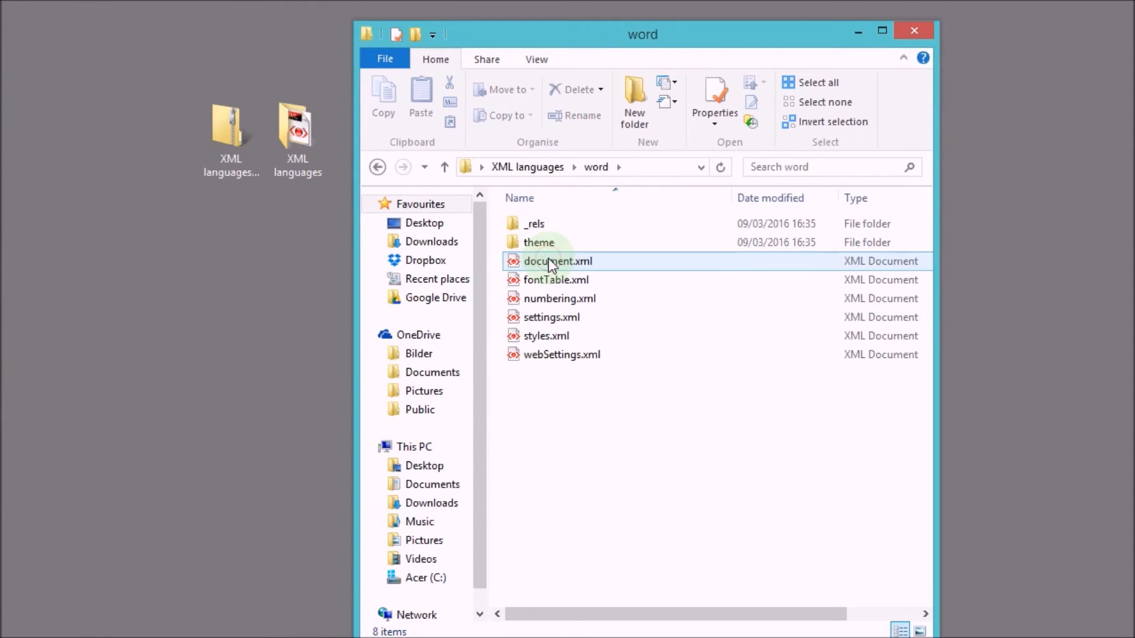
Inspect theme, numbering.xml and styles.xml, then bring up document.xml's shortcut menu
{"action": "left_click", "coordinate": [538, 242]}
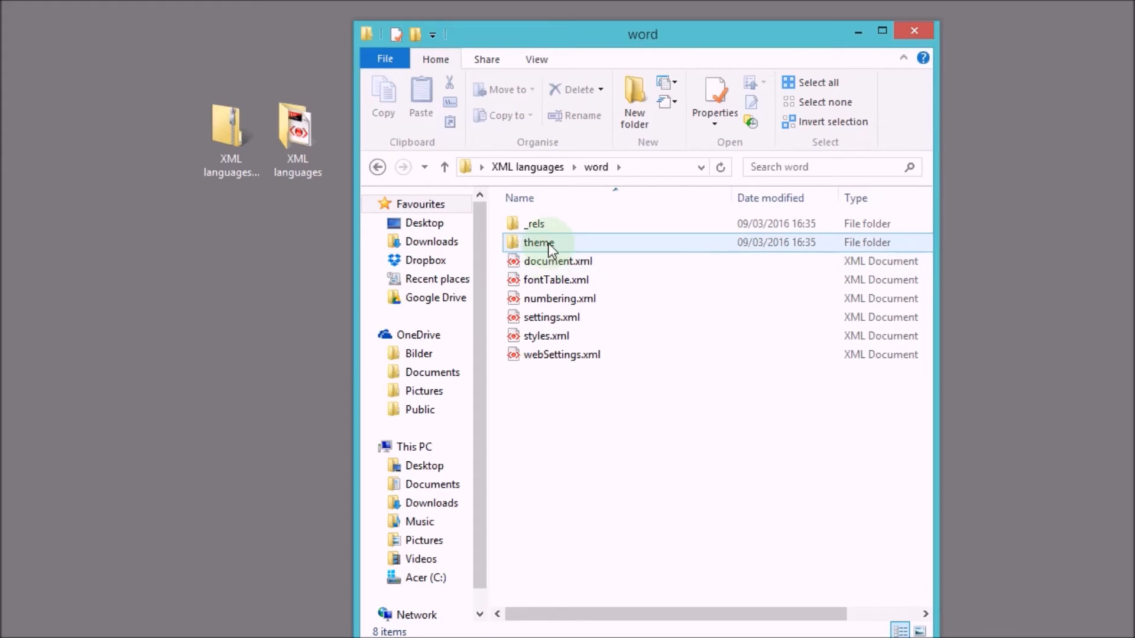
{"action": "left_click", "coordinate": [560, 297]}
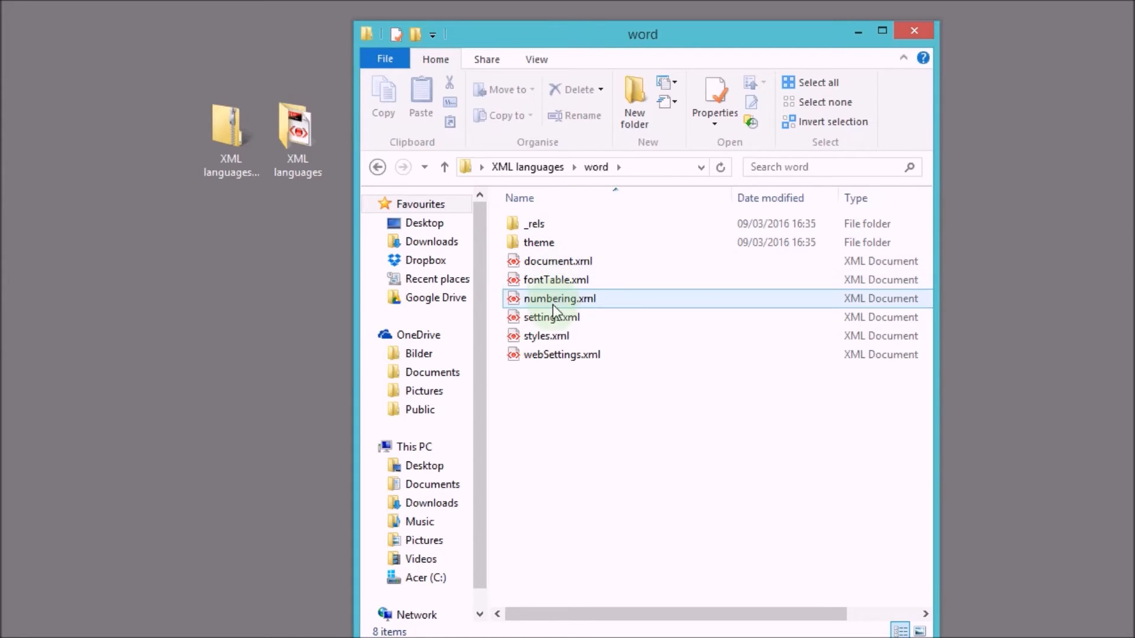
{"action": "left_click", "coordinate": [545, 335]}
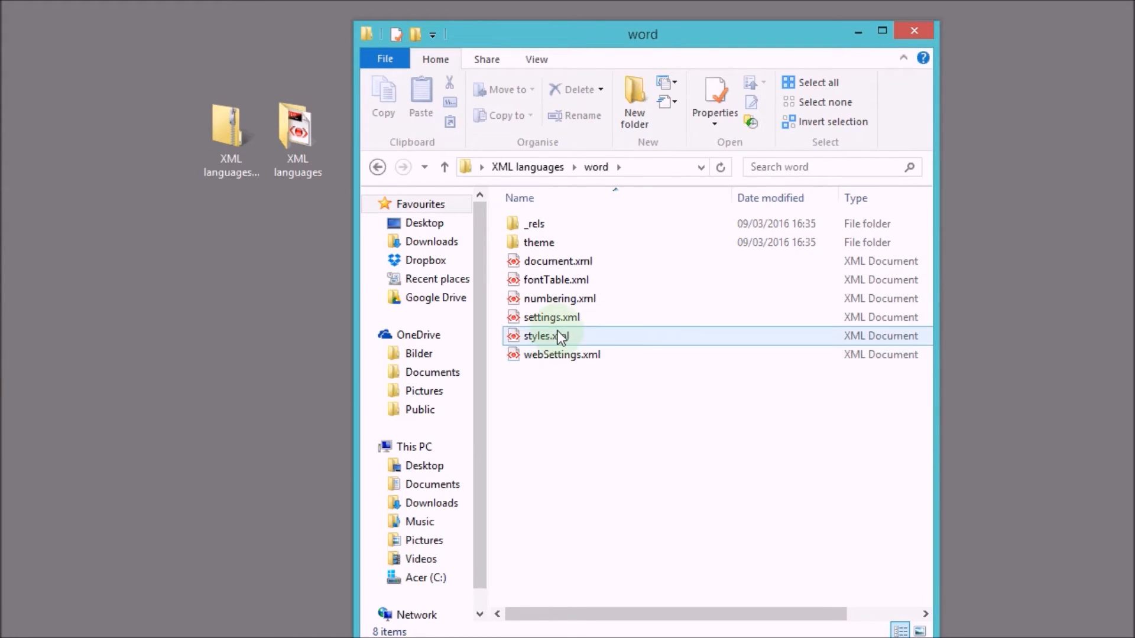
{"action": "left_click", "coordinate": [557, 260]}
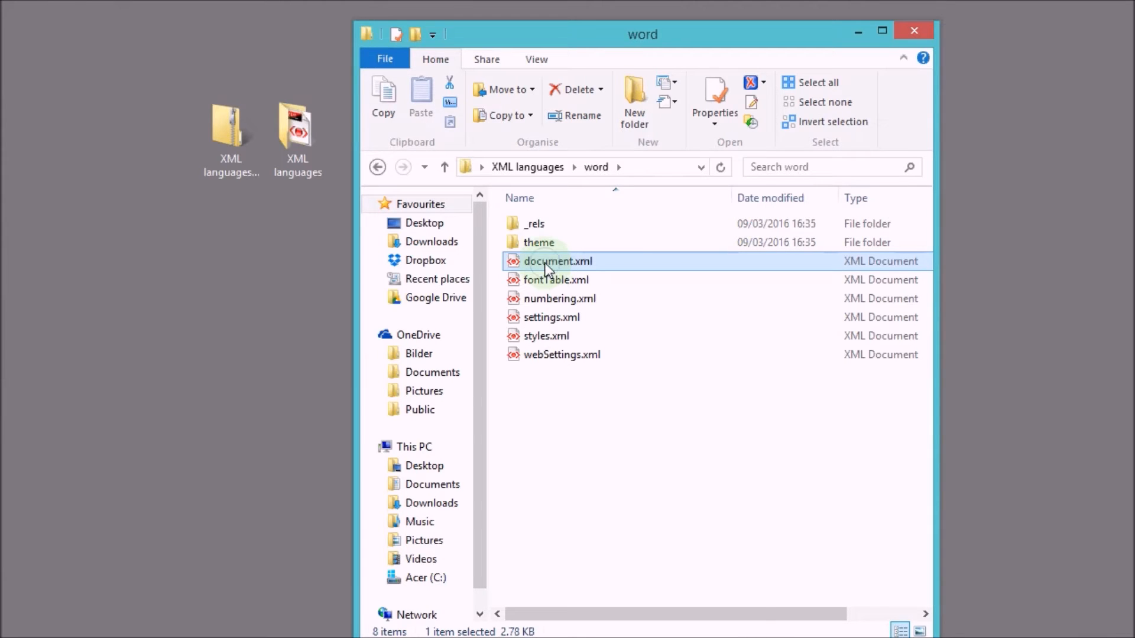
{"action": "right_click", "coordinate": [557, 261]}
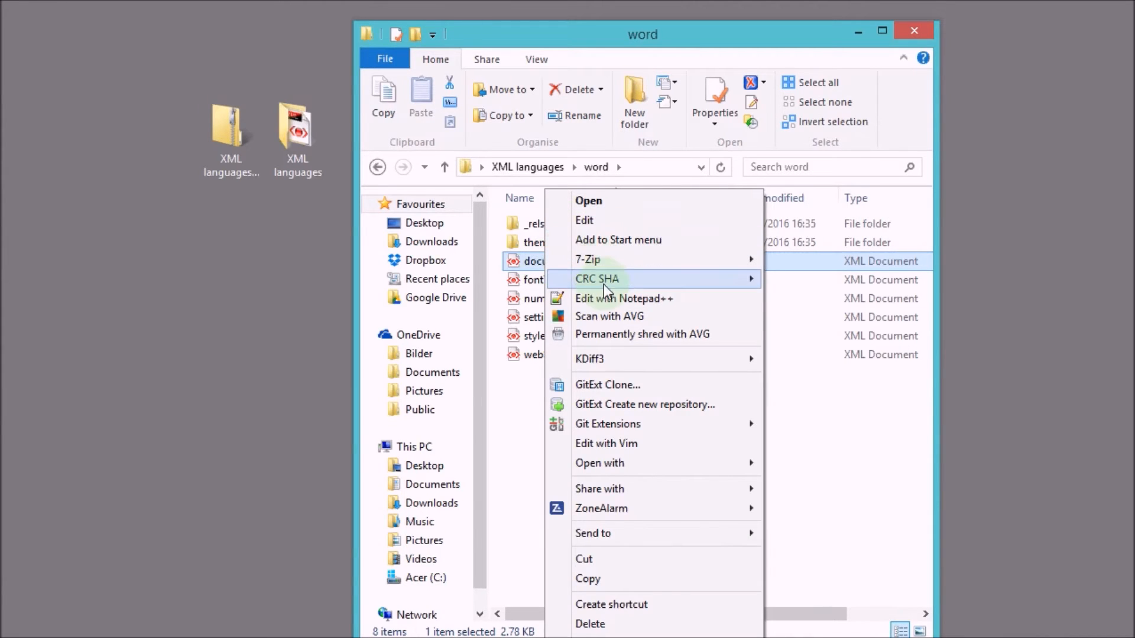
{"action": "mouse_move", "coordinate": [691, 463]}
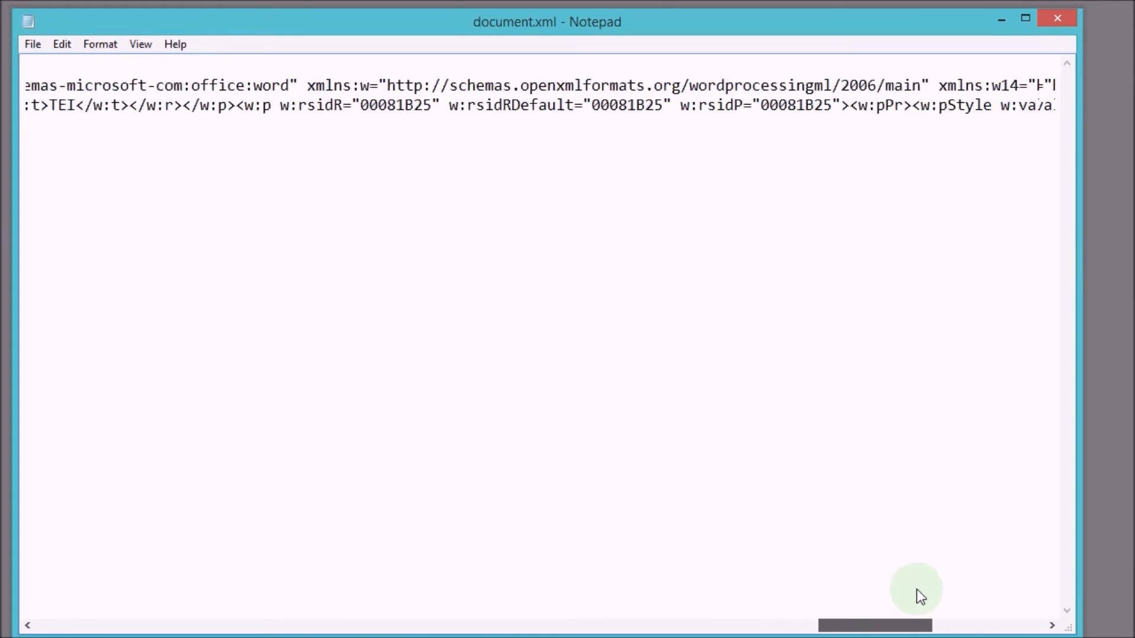
{"action": "scroll", "scroll_direction": "right", "scroll_amount": 3}
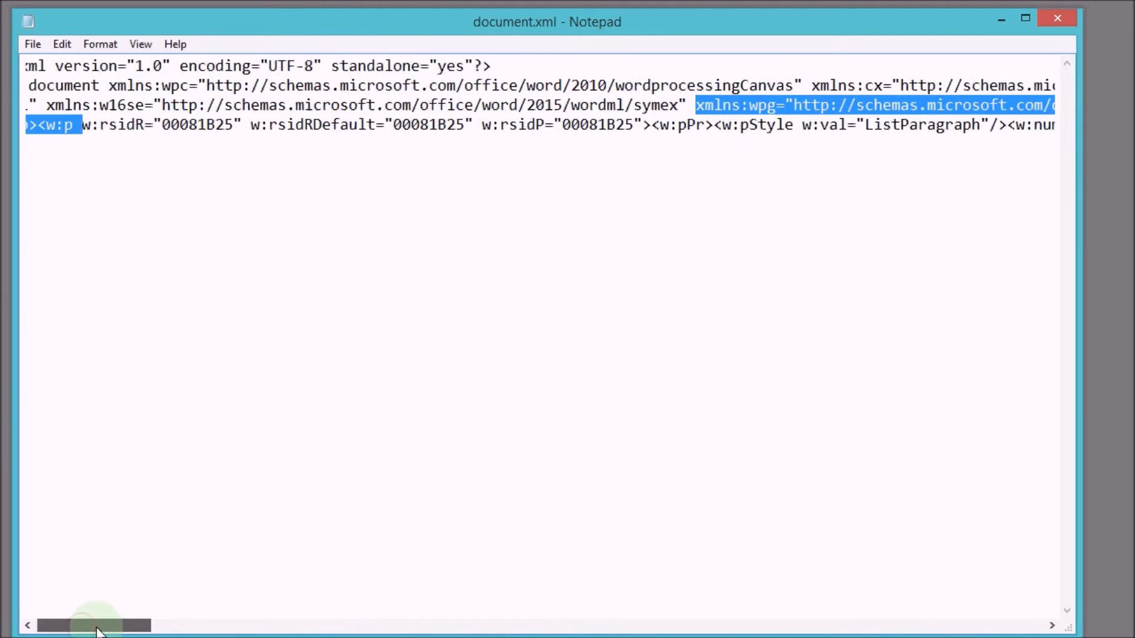
{"action": "left_click", "coordinate": [1053, 625]}
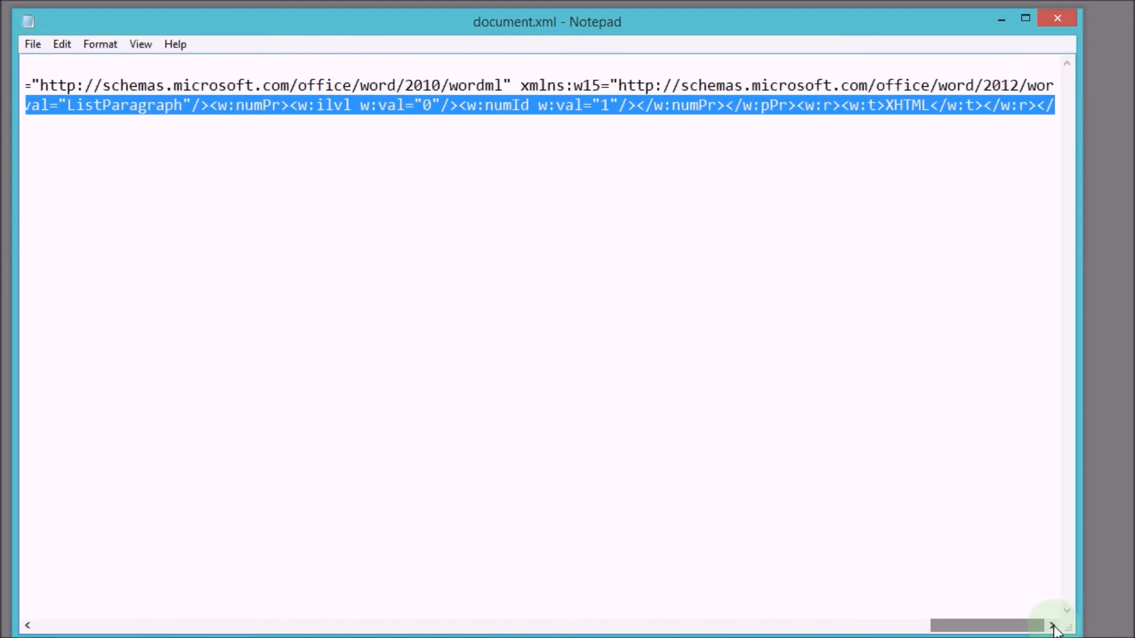
{"action": "left_click", "coordinate": [897, 106]}
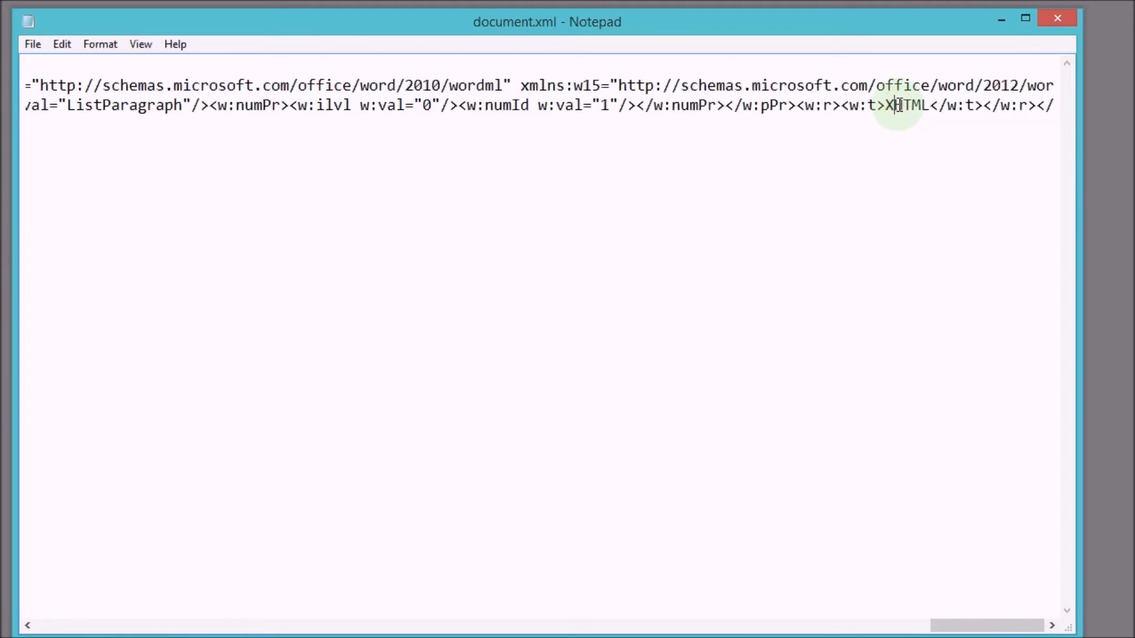
{"action": "double_click", "coordinate": [906, 105]}
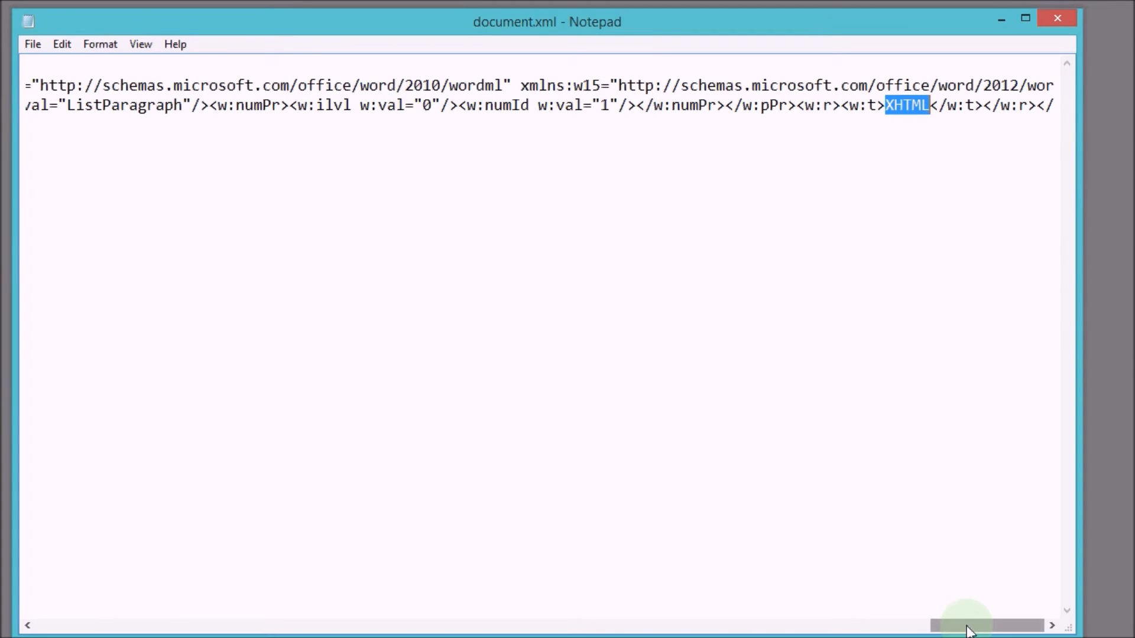
{"action": "scroll", "scroll_direction": "left", "scroll_amount": 3}
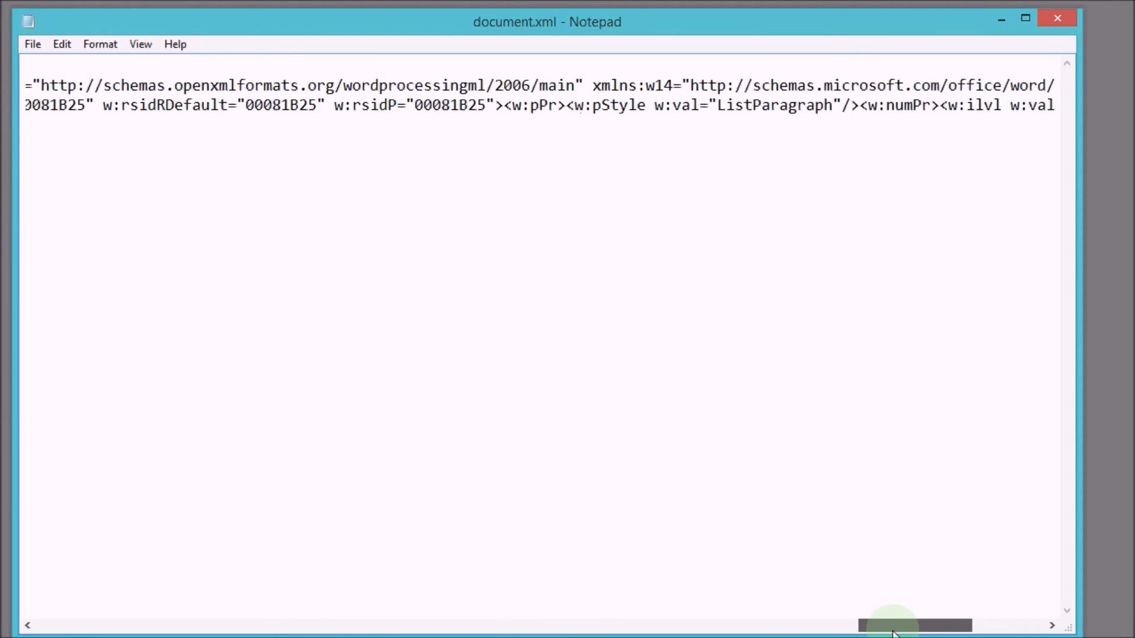
{"action": "scroll", "scroll_direction": "left", "scroll_amount": 3}
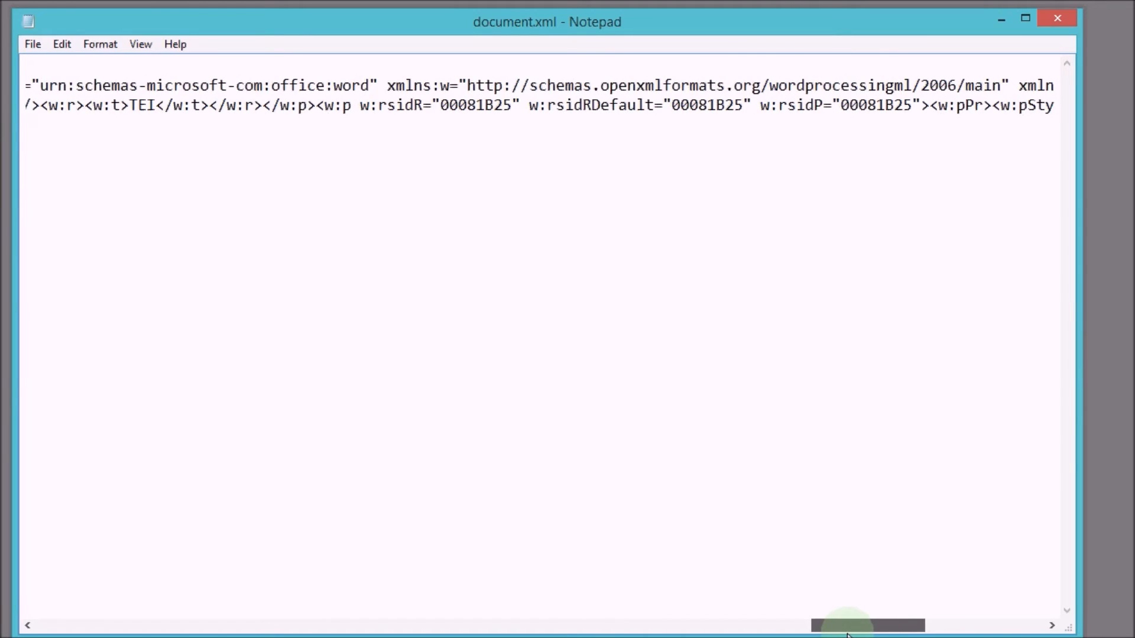
{"action": "scroll", "scroll_direction": "right", "scroll_amount": 3}
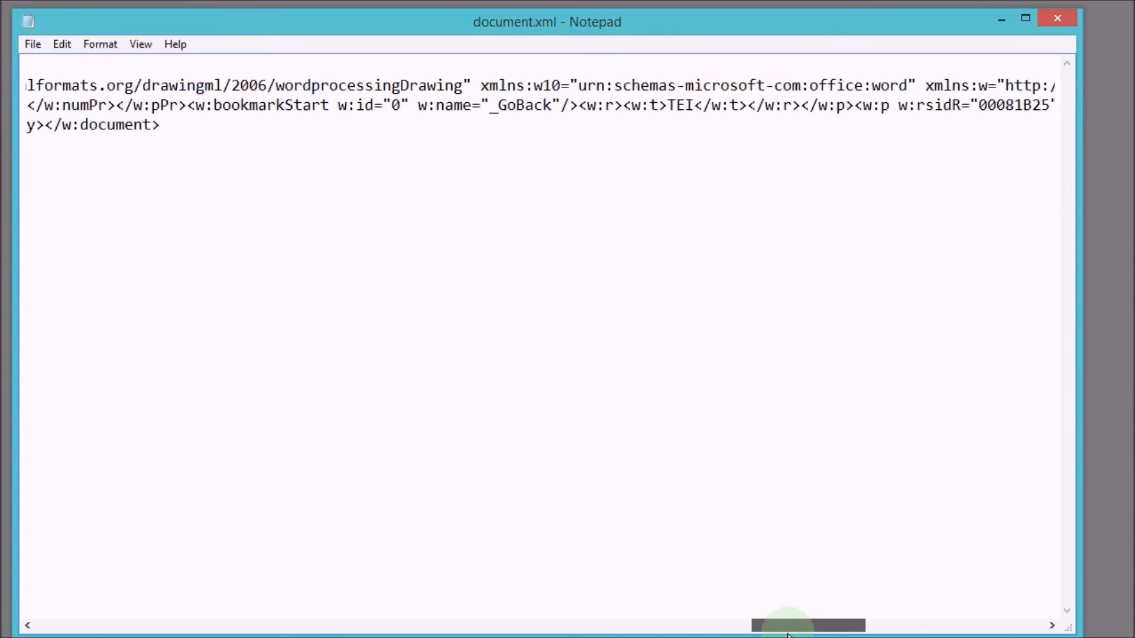
{"action": "left_click", "coordinate": [667, 105]}
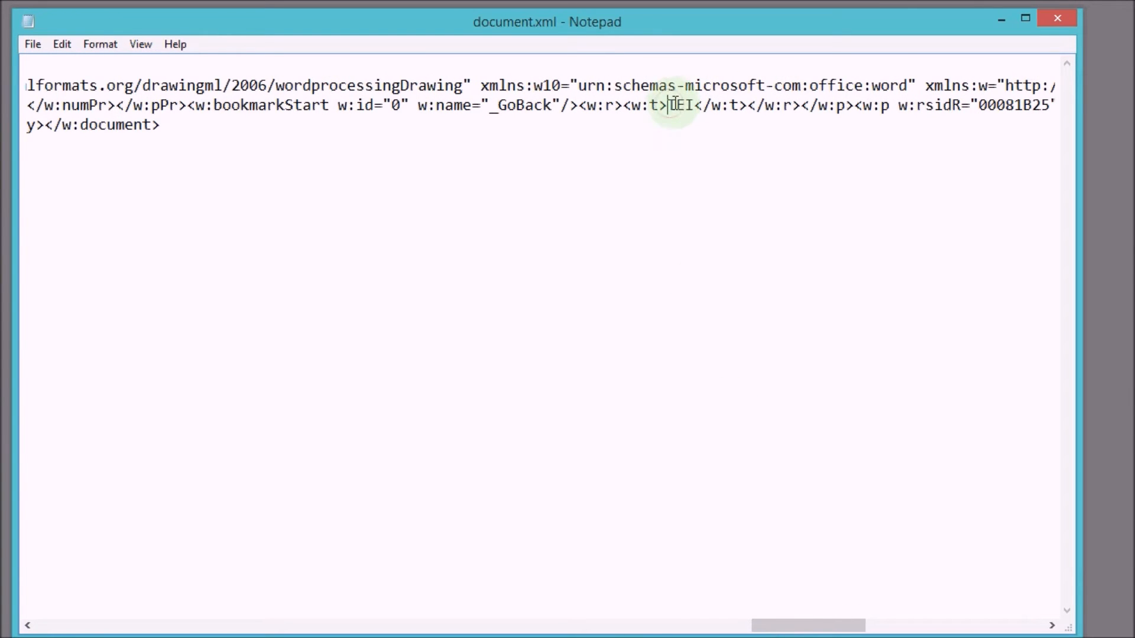
{"action": "double_click", "coordinate": [677, 106]}
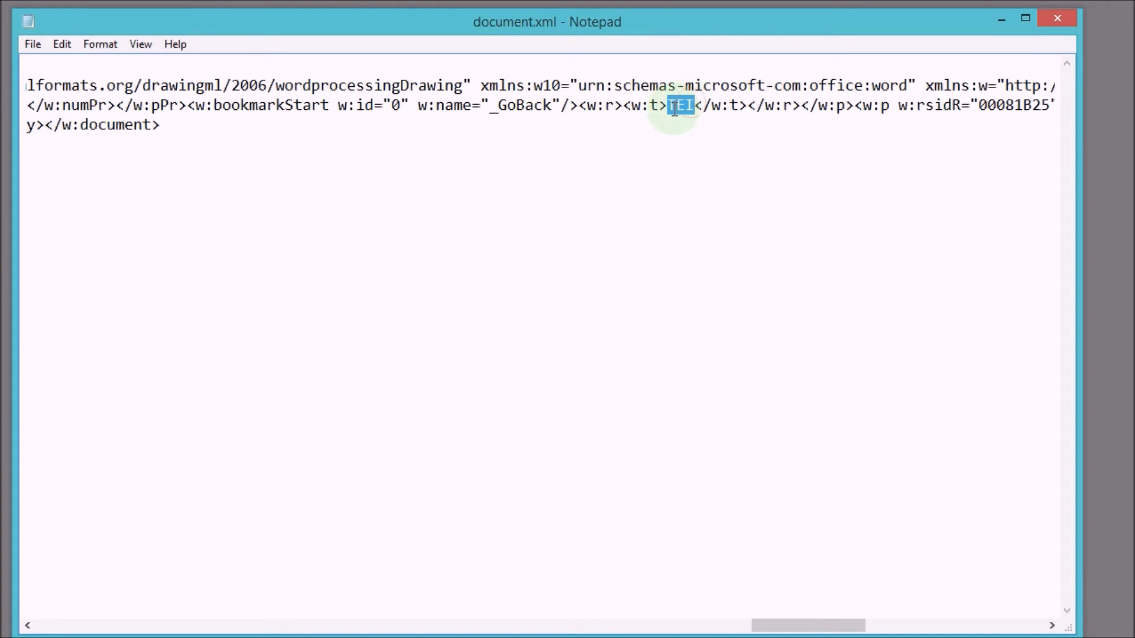
{"action": "left_click", "coordinate": [665, 105]}
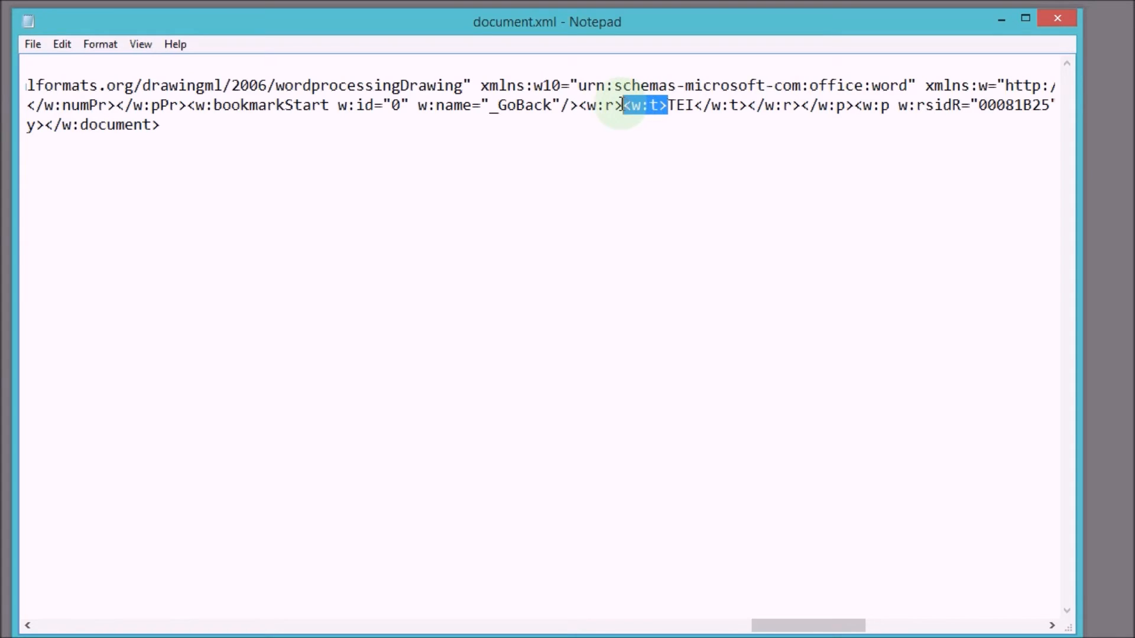
{"action": "double_click", "coordinate": [597, 105]}
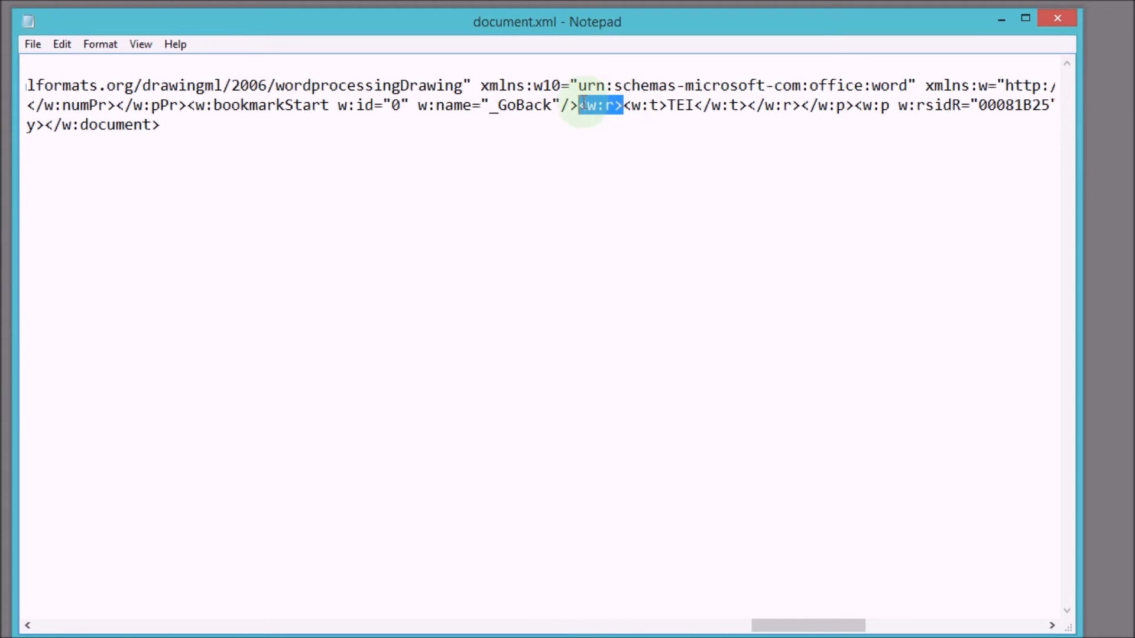
{"action": "left_click", "coordinate": [188, 239]}
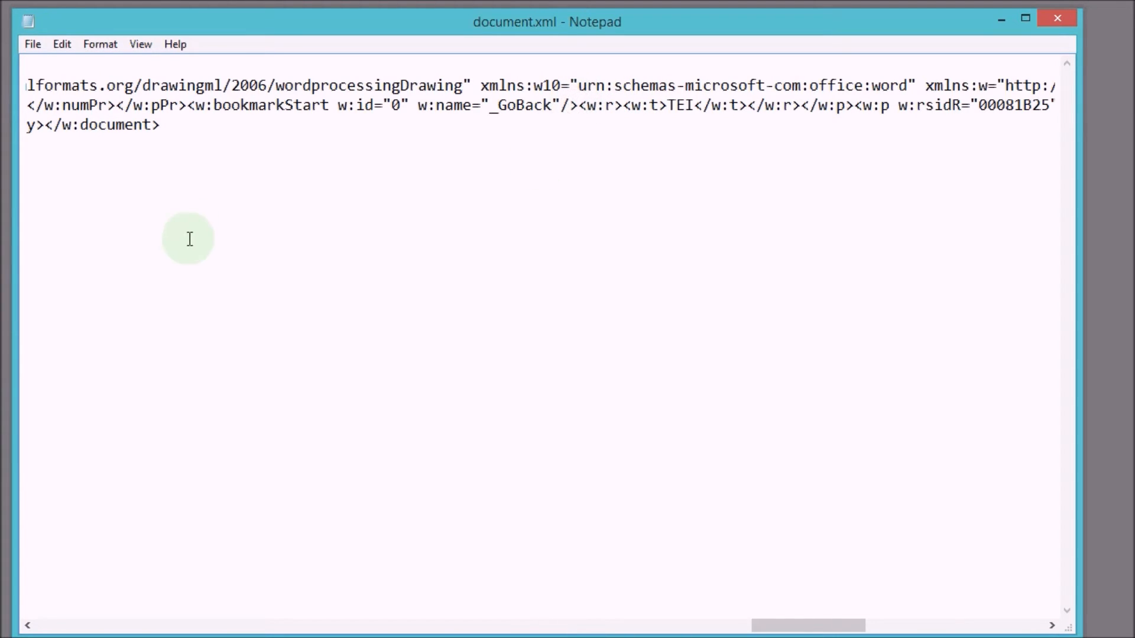
{"action": "mouse_move", "coordinate": [1057, 18]}
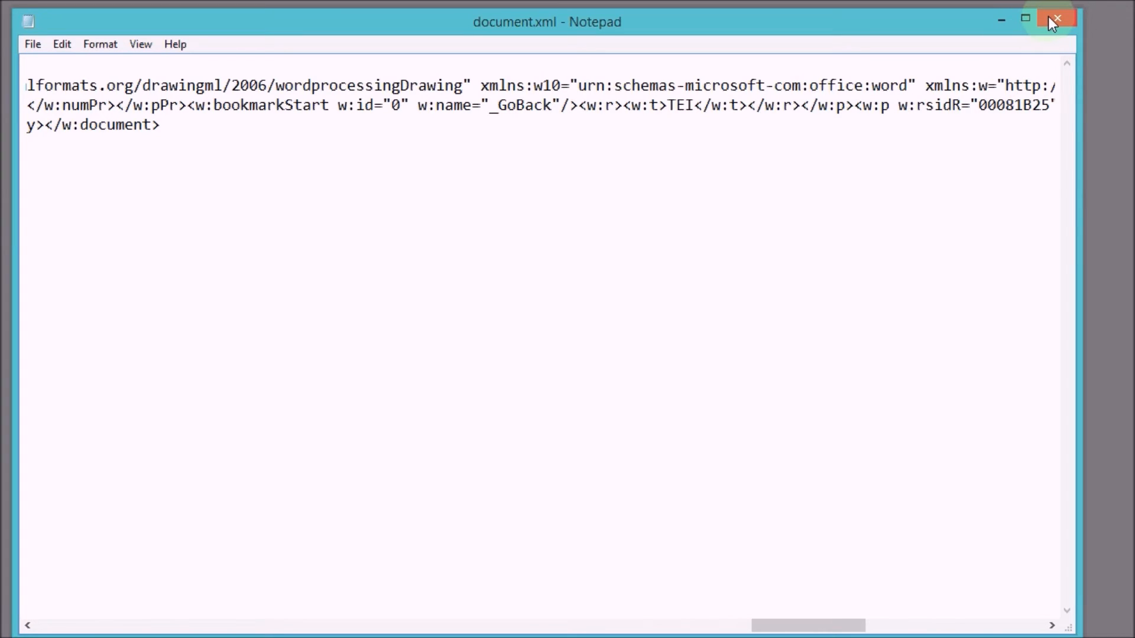
Close Notepad and open document.xml in oXygen XML Editor
{"action": "left_click", "coordinate": [1056, 19]}
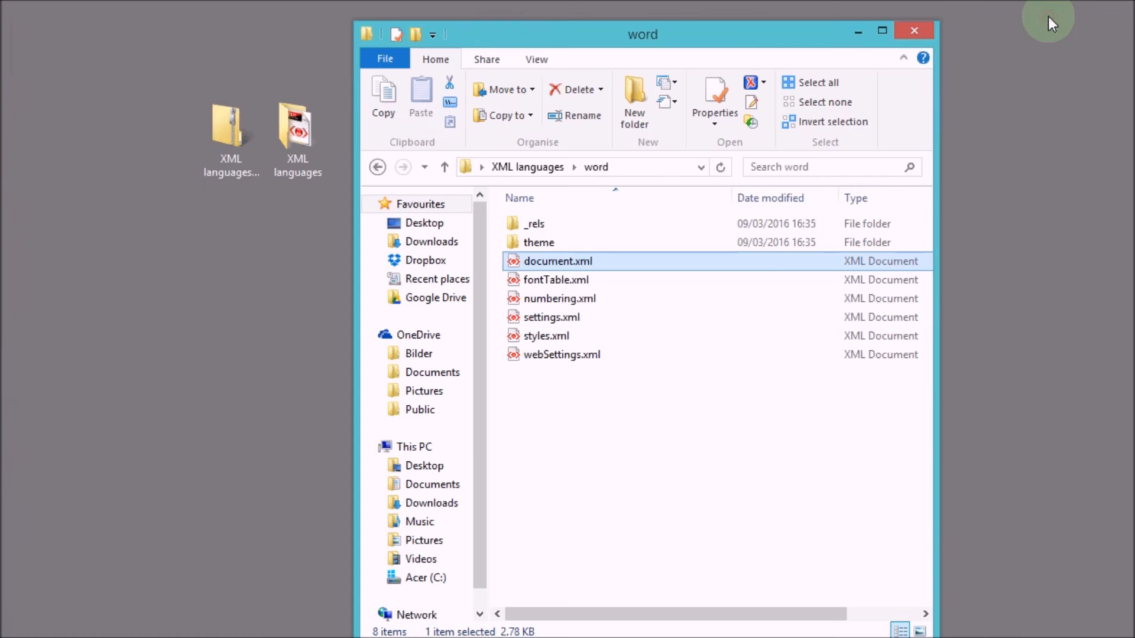
{"action": "right_click", "coordinate": [558, 261]}
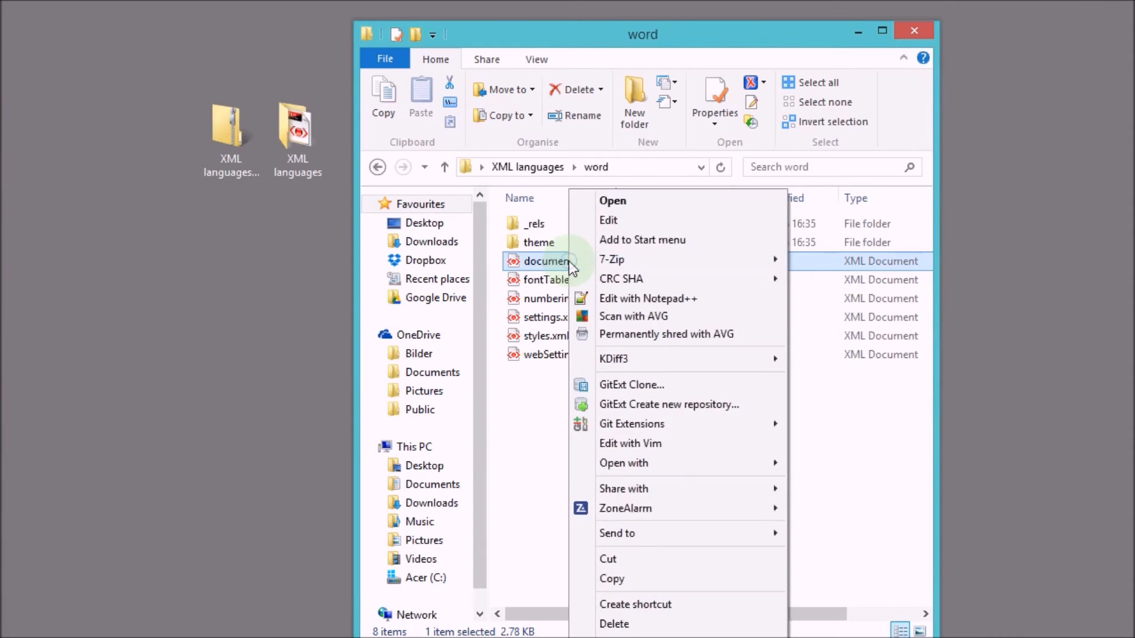
{"action": "key", "text": "Escape"}
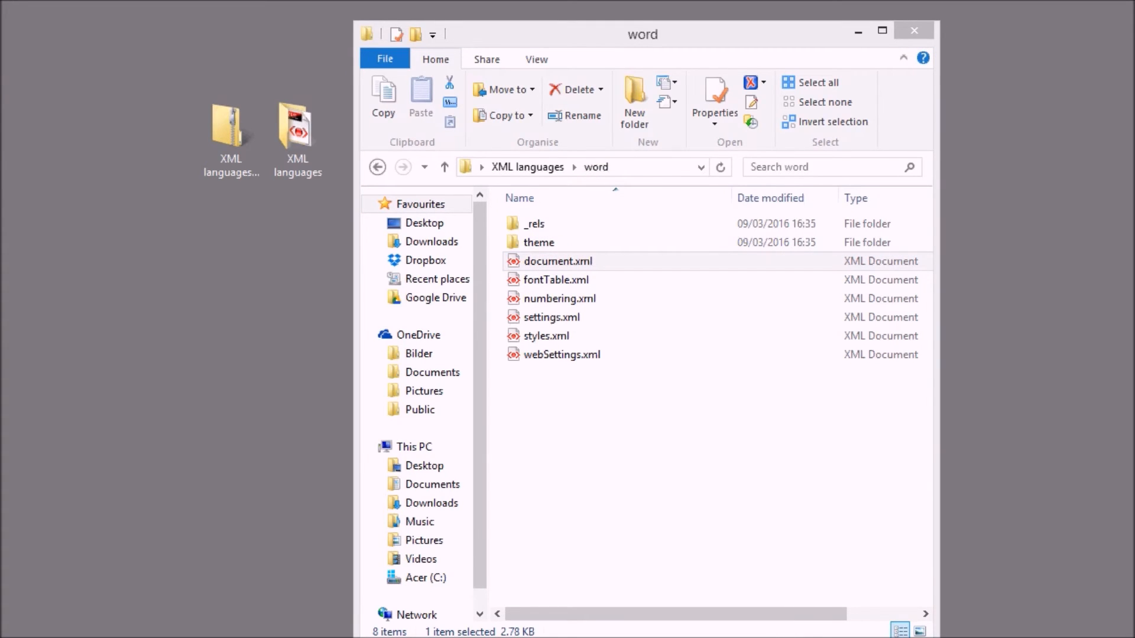
{"action": "double_click", "coordinate": [557, 261]}
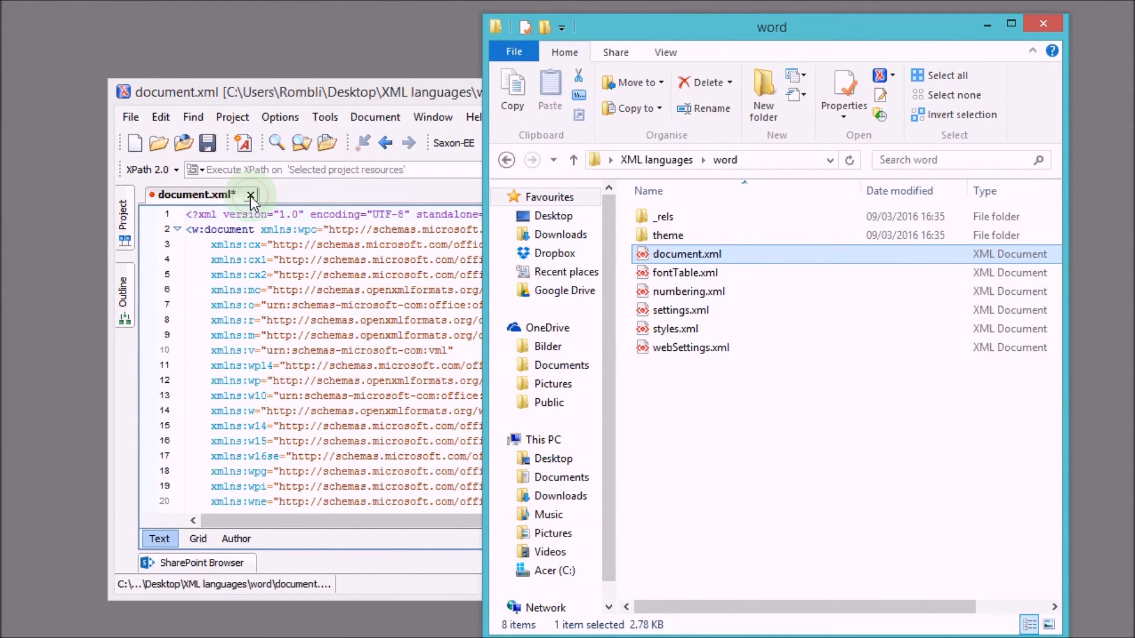
Scroll document.xml down to w:body and the 'XML languages' Heading1 paragraph
{"action": "left_click", "coordinate": [251, 196]}
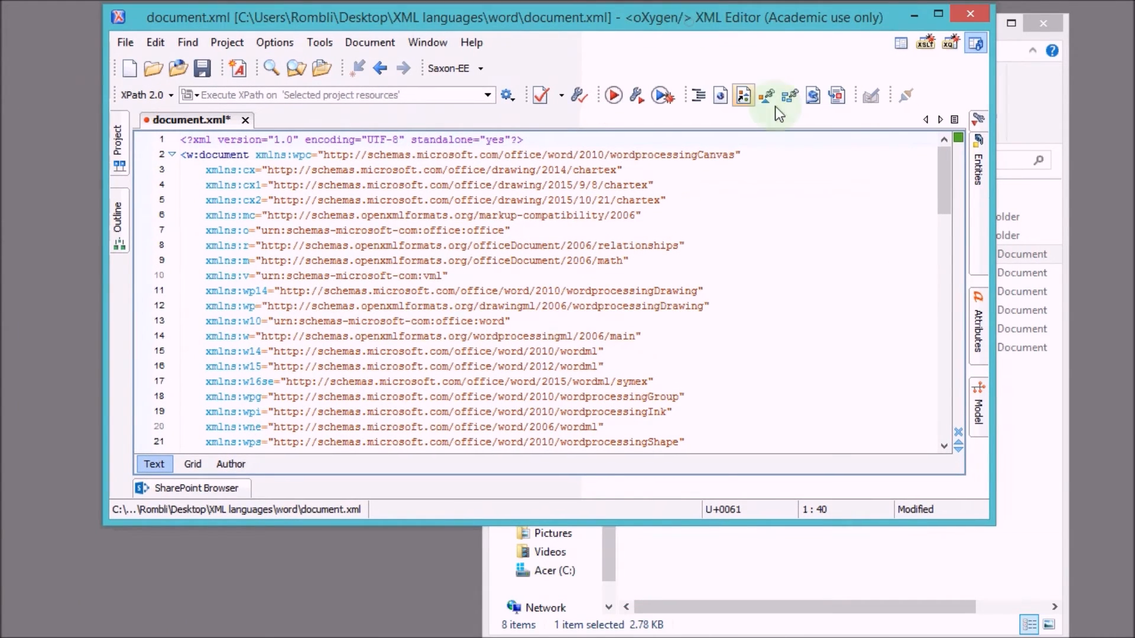
{"action": "scroll", "scroll_direction": "down", "scroll_amount": 3}
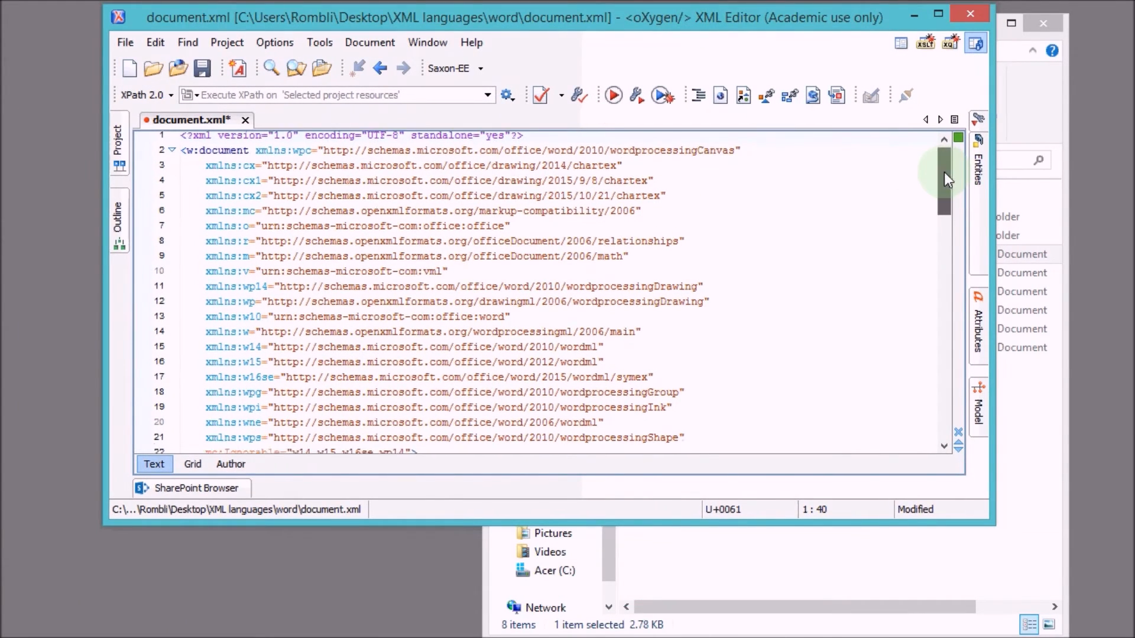
{"action": "scroll", "scroll_direction": "down", "scroll_amount": 3}
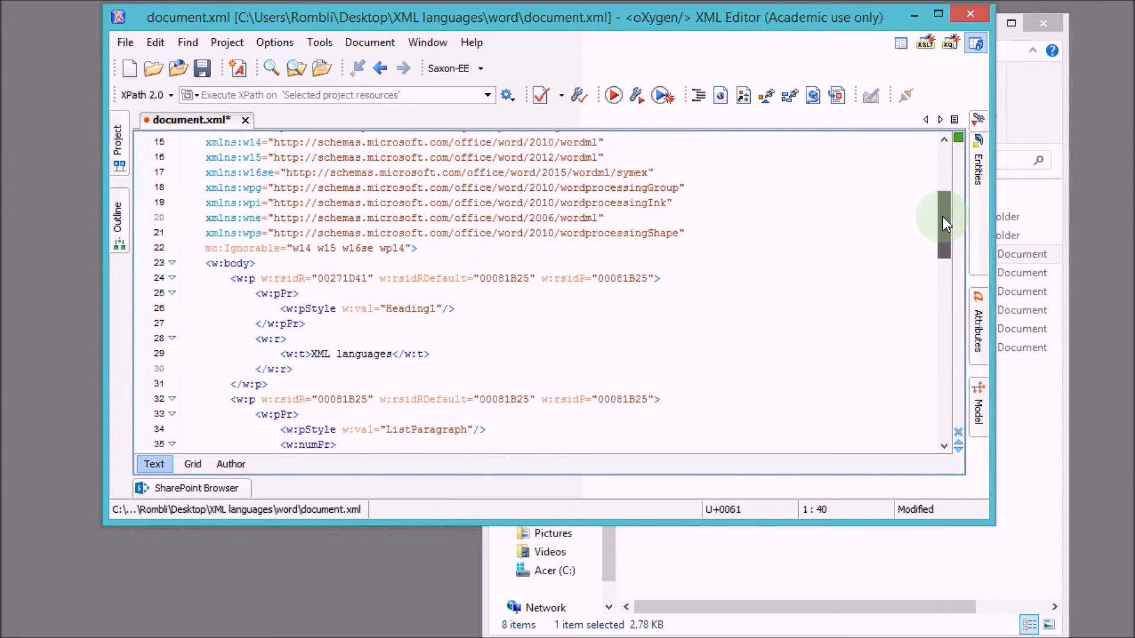
{"action": "scroll", "scroll_direction": "down", "scroll_amount": 3}
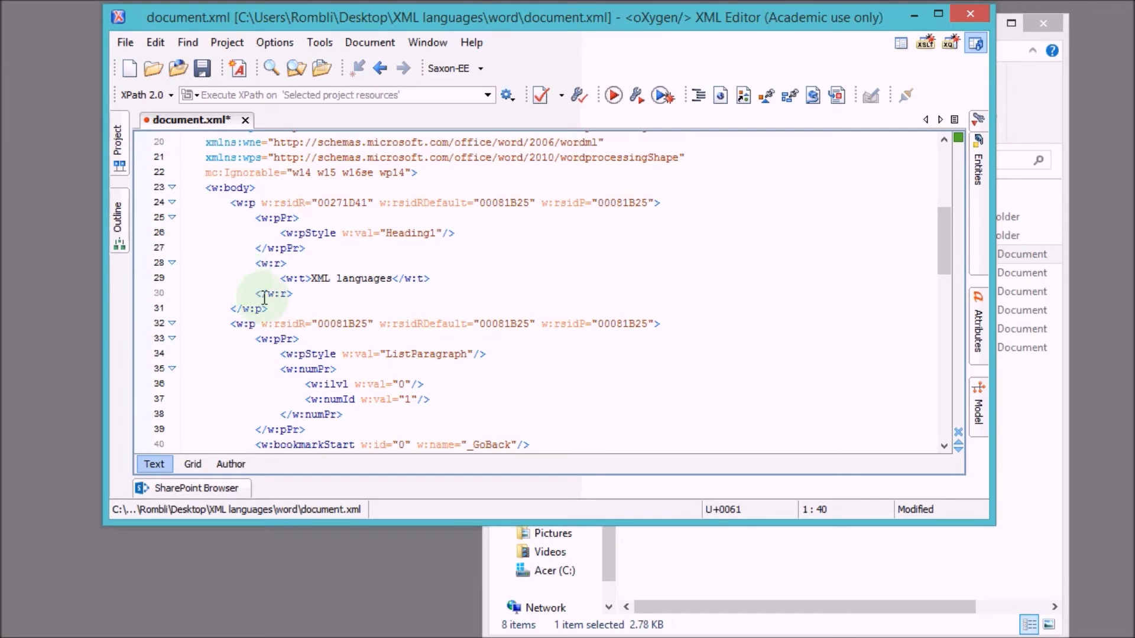
{"action": "mouse_move", "coordinate": [273, 294]}
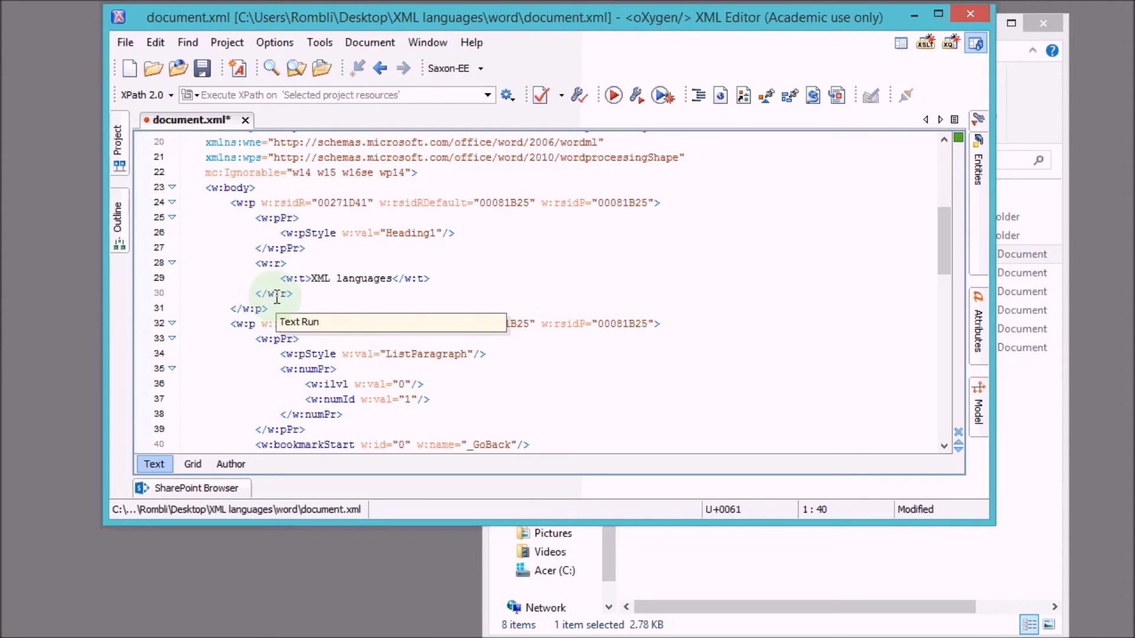
{"action": "double_click", "coordinate": [352, 278]}
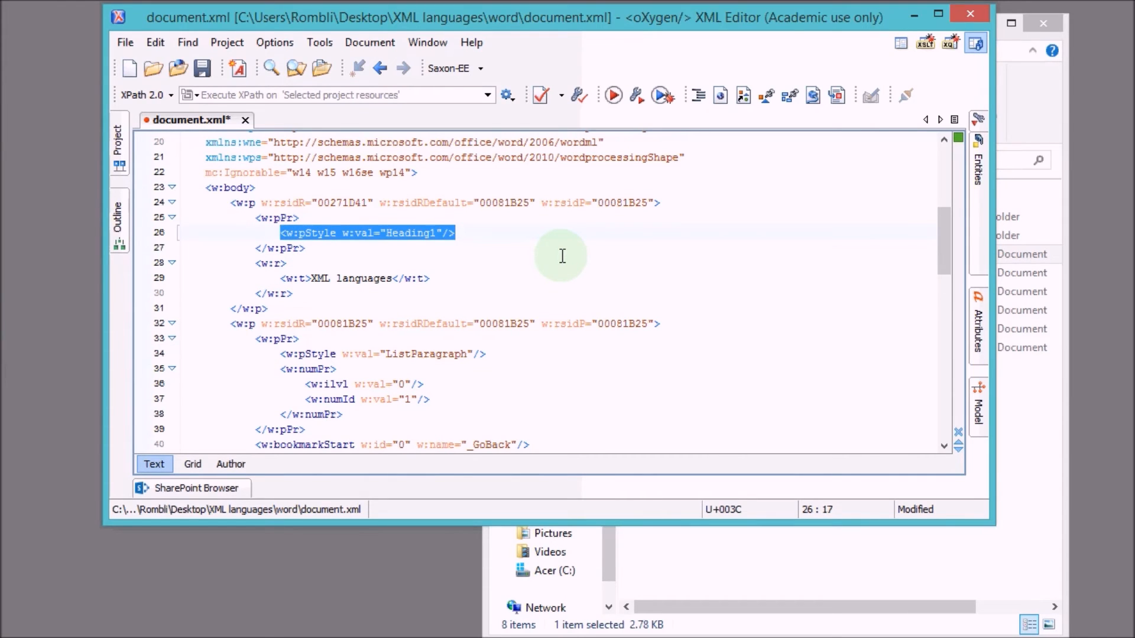
{"action": "scroll", "scroll_direction": "down", "scroll_amount": 3}
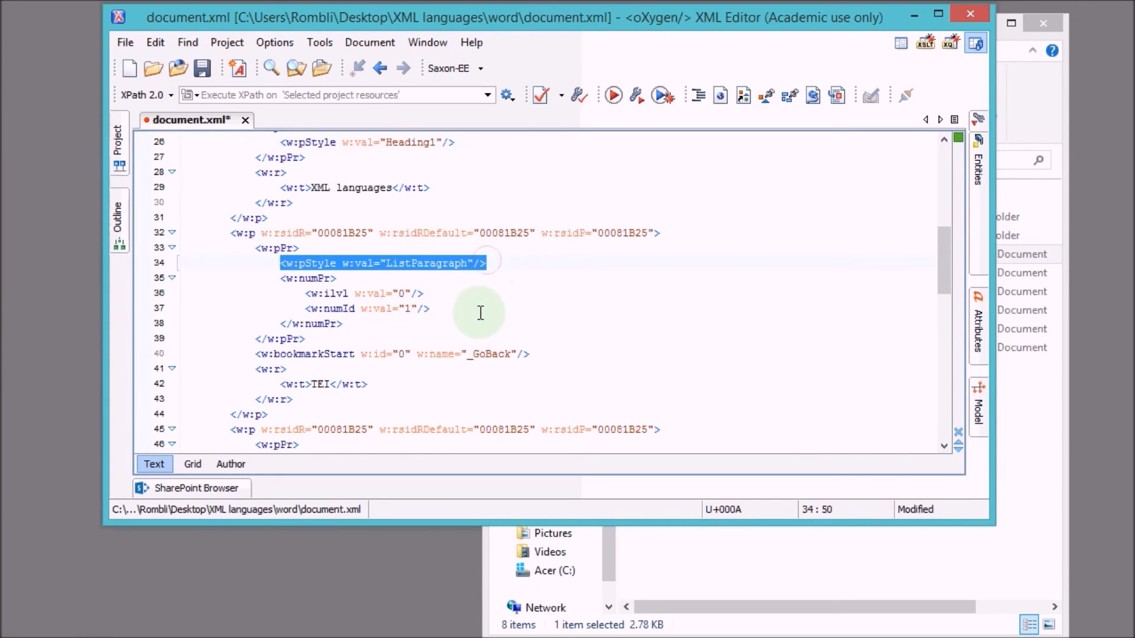
{"action": "scroll", "scroll_direction": "down", "scroll_amount": 3}
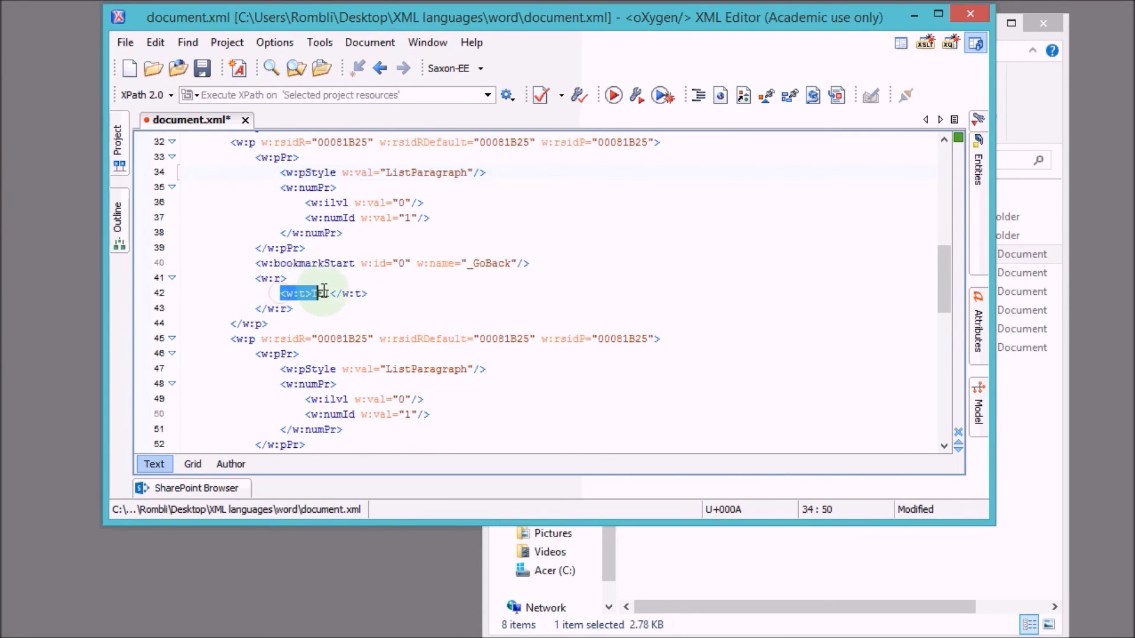
{"action": "type", "text": "TEI"}
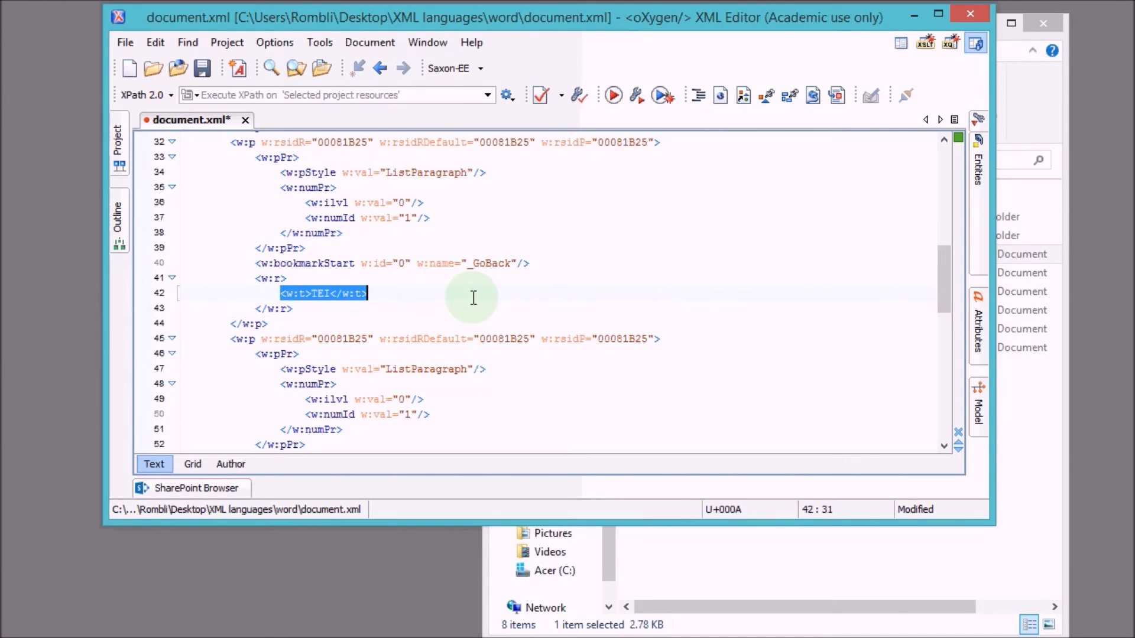
{"action": "scroll", "scroll_direction": "down", "scroll_amount": 3}
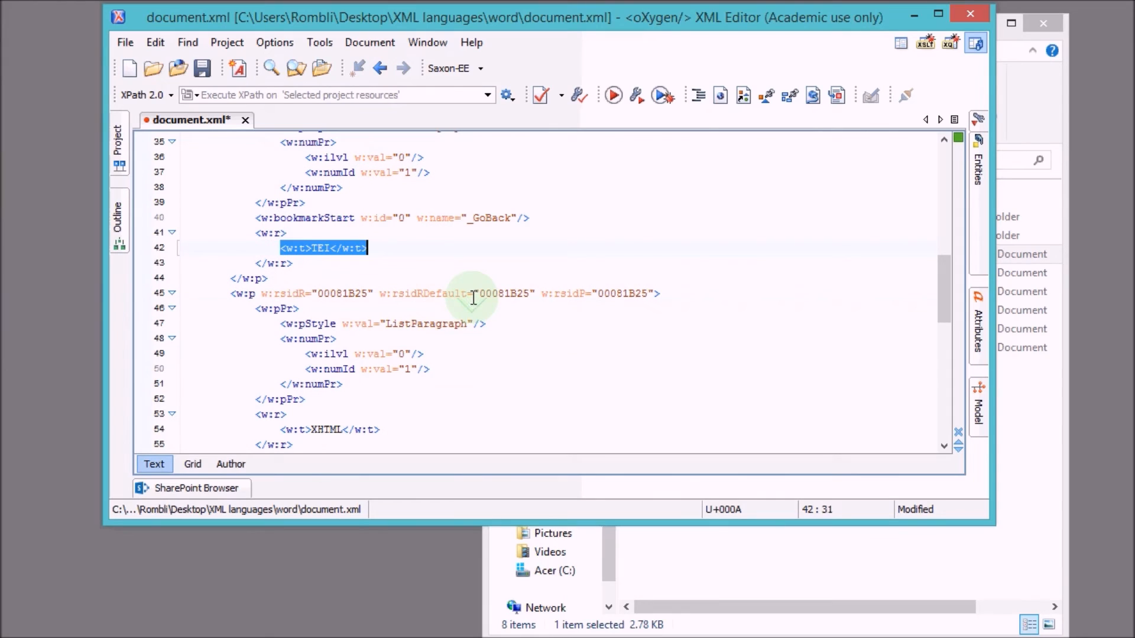
{"action": "mouse_move", "coordinate": [344, 362]}
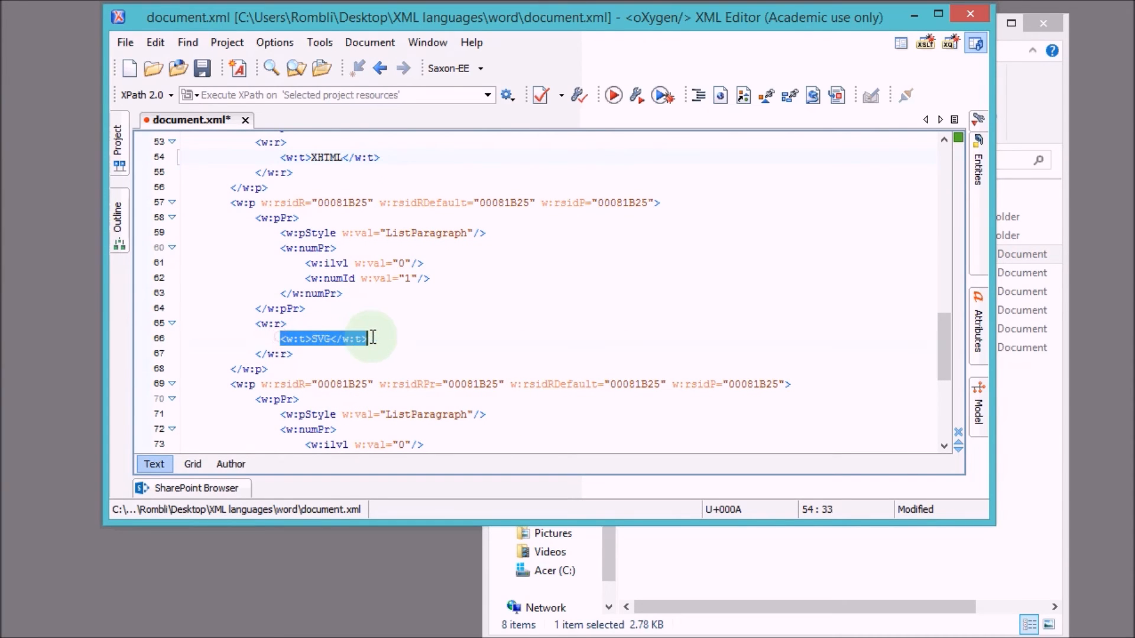
{"action": "scroll", "scroll_direction": "down", "scroll_amount": 3}
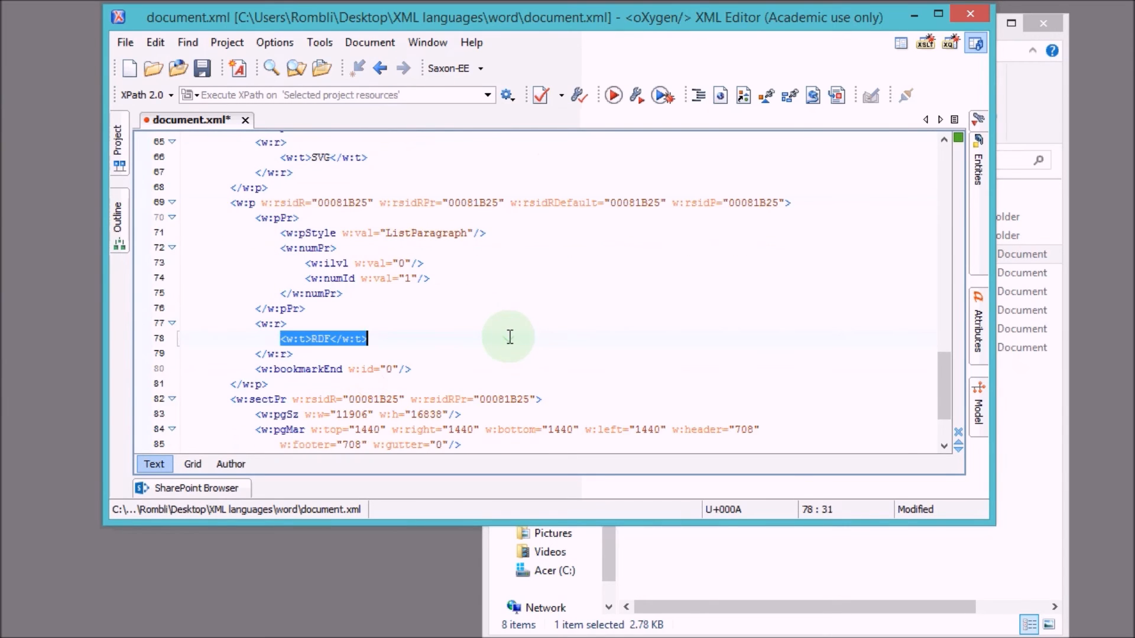
{"action": "scroll", "scroll_direction": "down", "scroll_amount": 3}
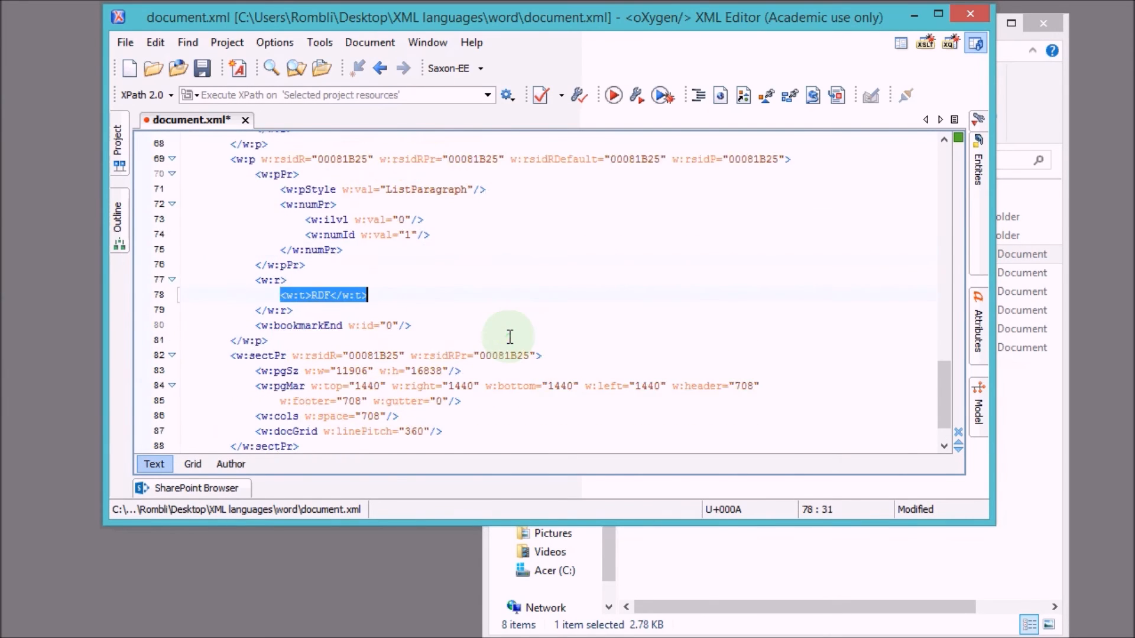
{"action": "scroll", "scroll_direction": "up", "scroll_amount": 3}
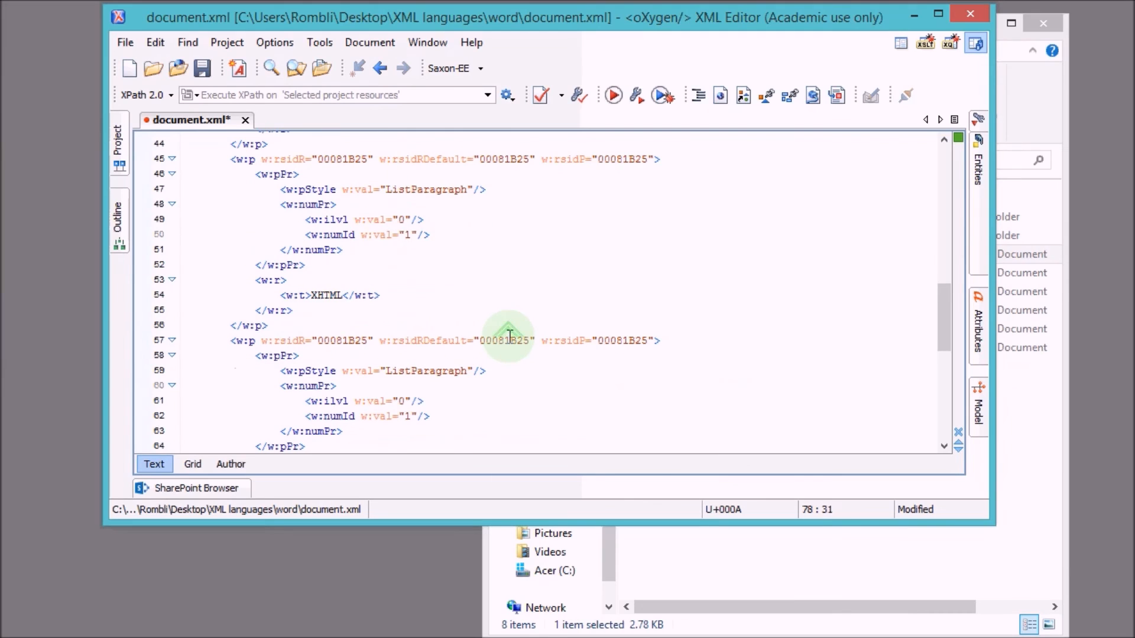
{"action": "scroll", "scroll_direction": "up", "scroll_amount": 3}
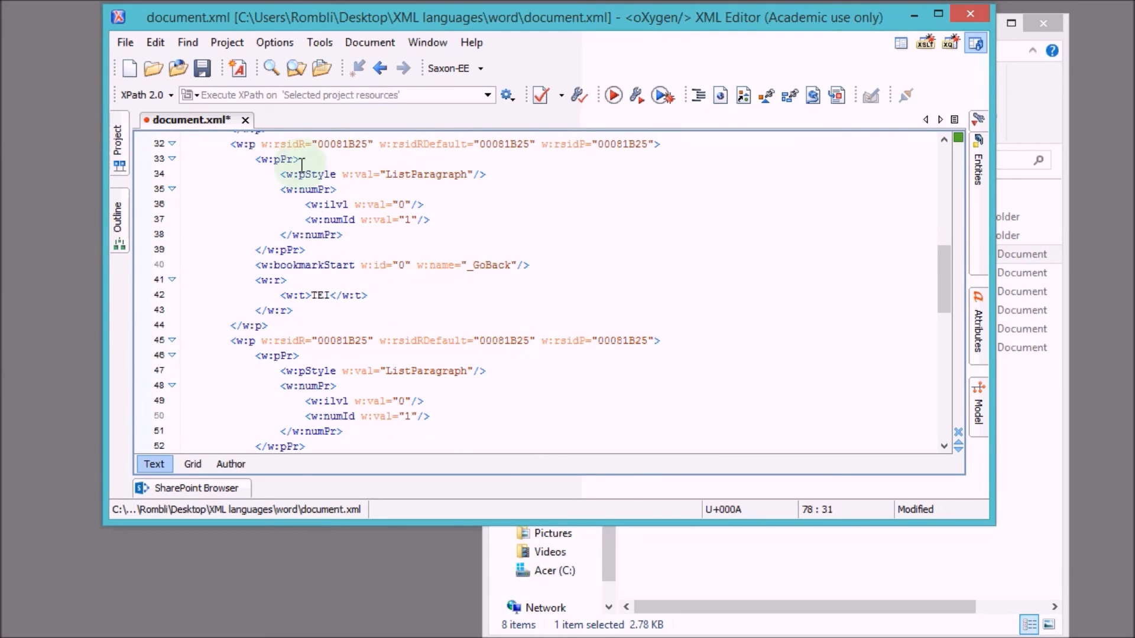
{"action": "mouse_move", "coordinate": [246, 120]}
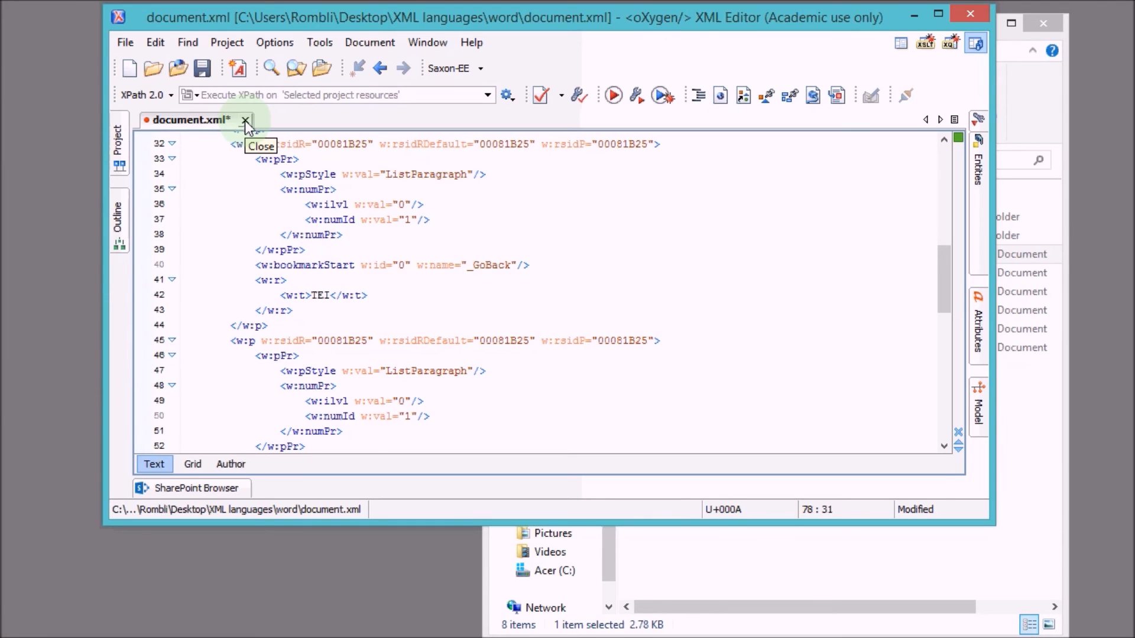
{"action": "mouse_move", "coordinate": [945, 286]}
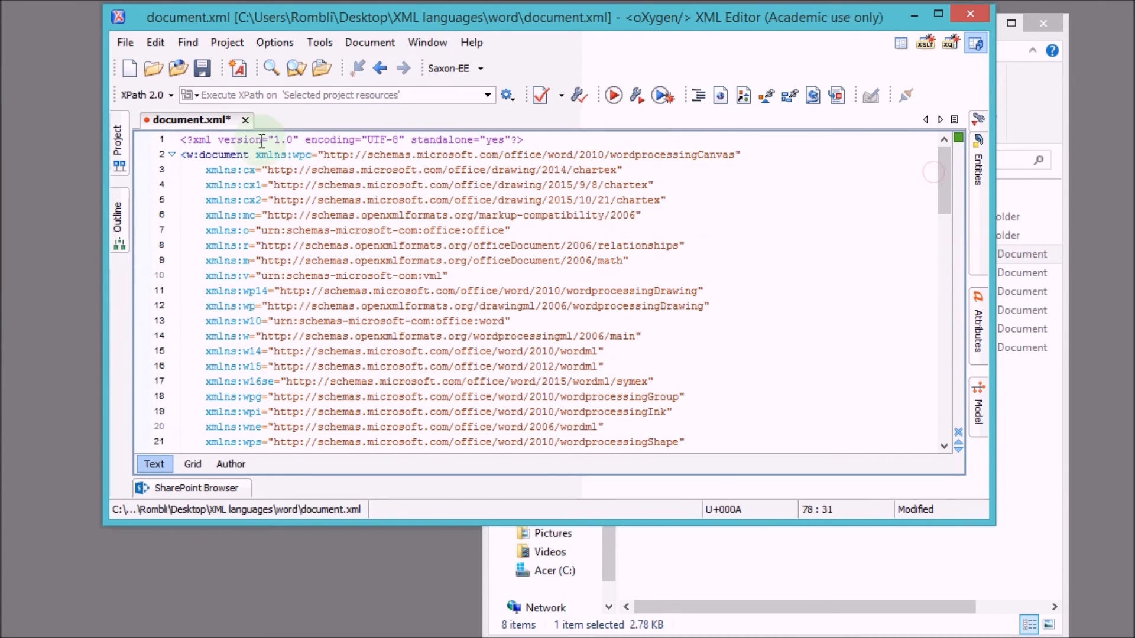
{"action": "mouse_move", "coordinate": [246, 120]}
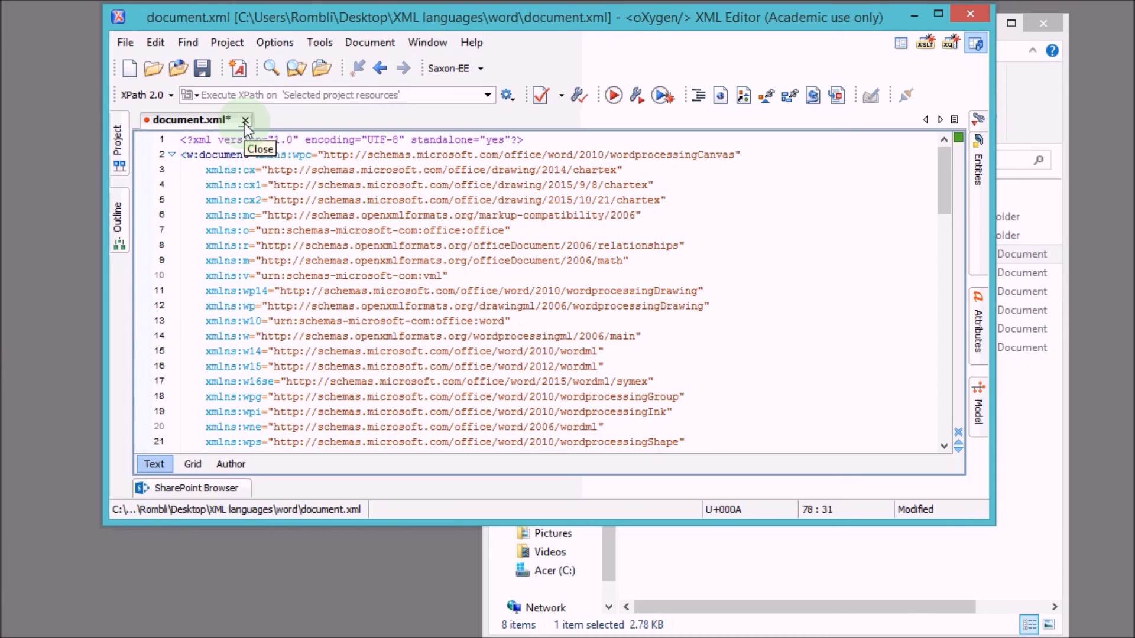
Close document.xml and oXygen, returning to the word folder in File Explorer
{"action": "left_click", "coordinate": [246, 119]}
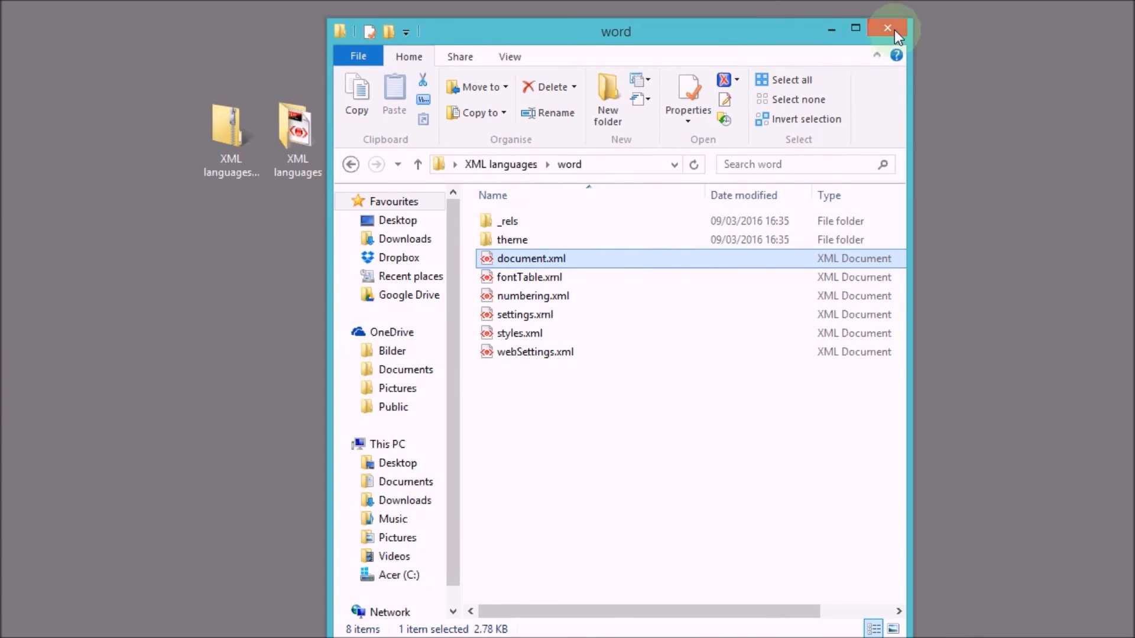
Close Explorer, rename the archive to 'XML languages.docx', and open it in Word
{"action": "left_click", "coordinate": [888, 28]}
{"action": "type", "text": "XML languages.docx"}
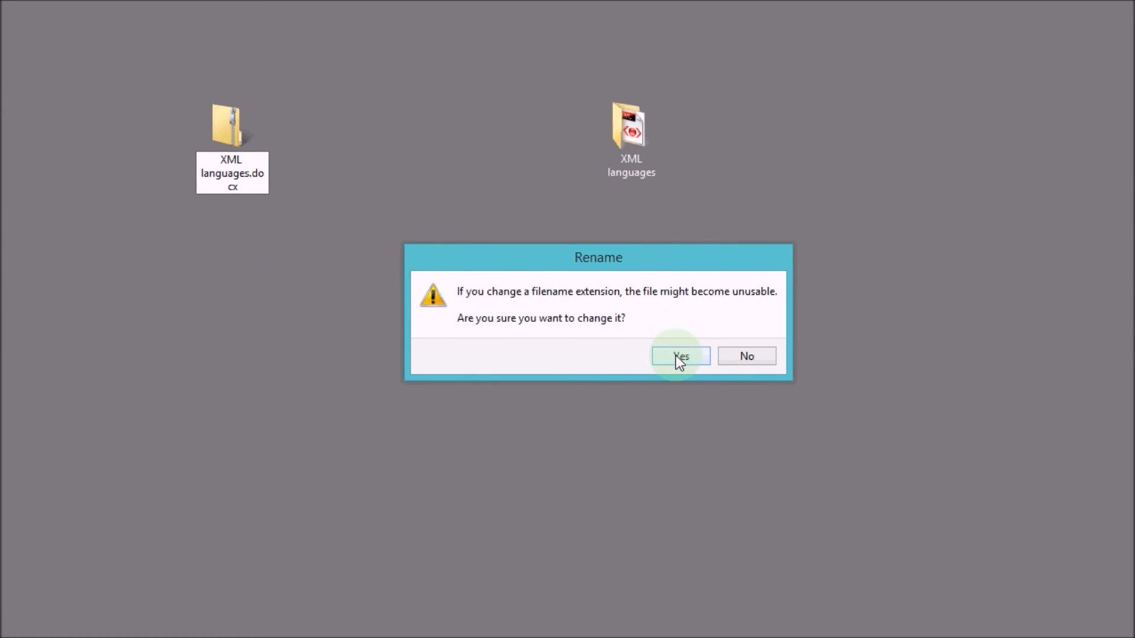
{"action": "left_click", "coordinate": [681, 356]}
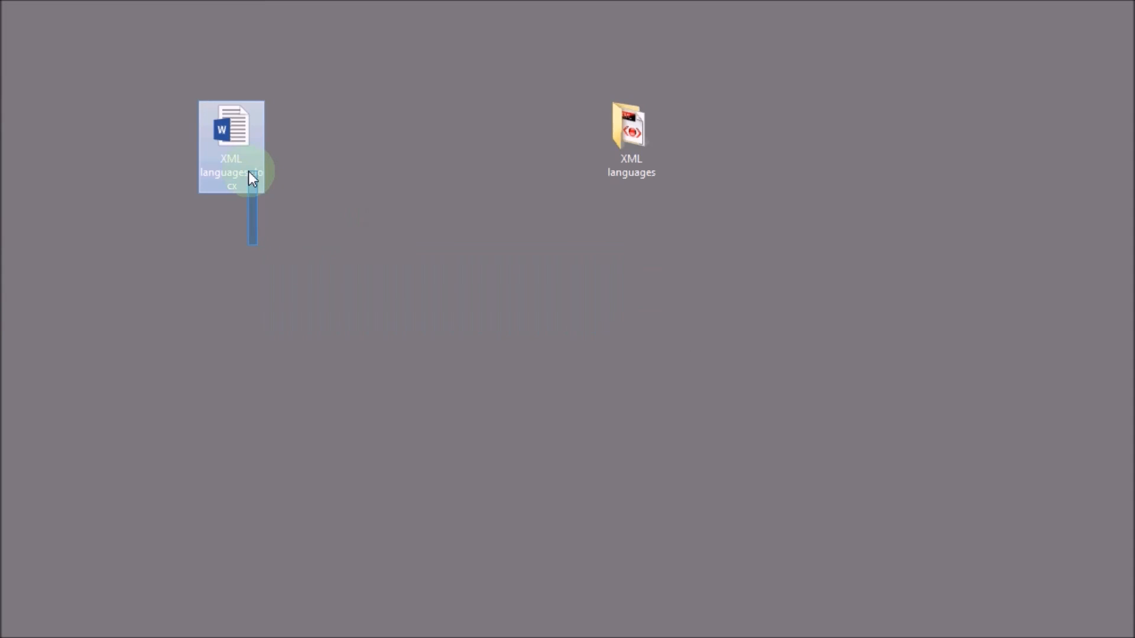
{"action": "double_click", "coordinate": [229, 141]}
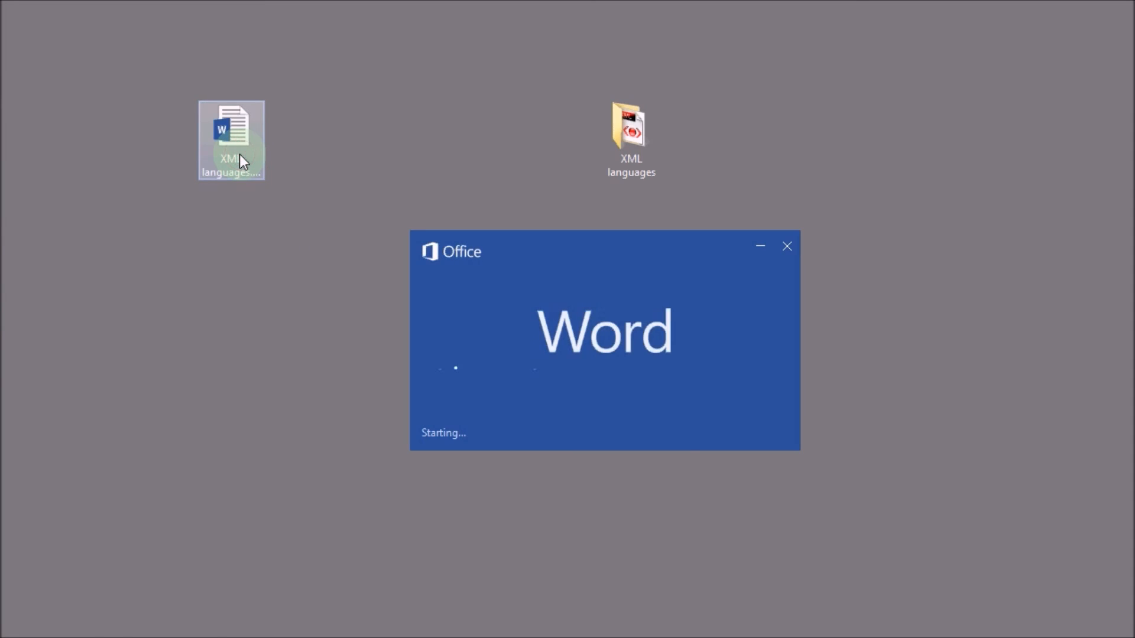